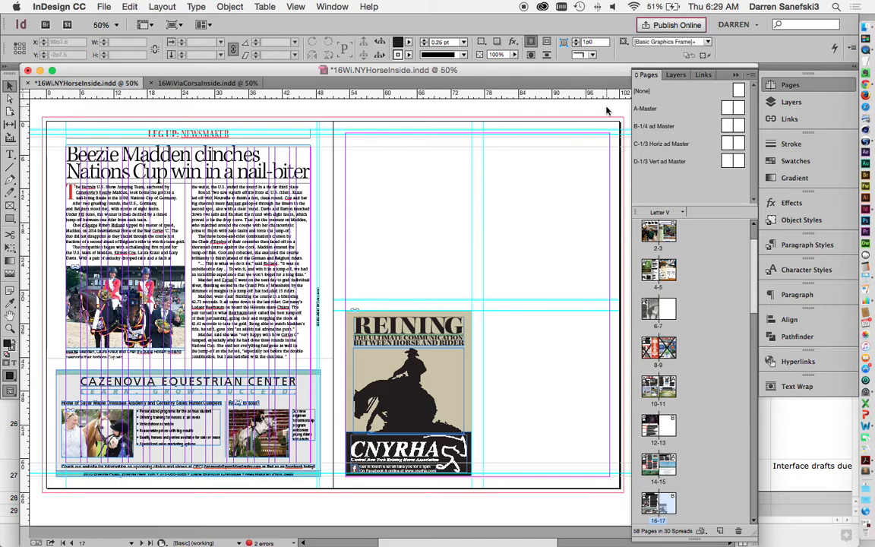
mouse_move(708, 132)
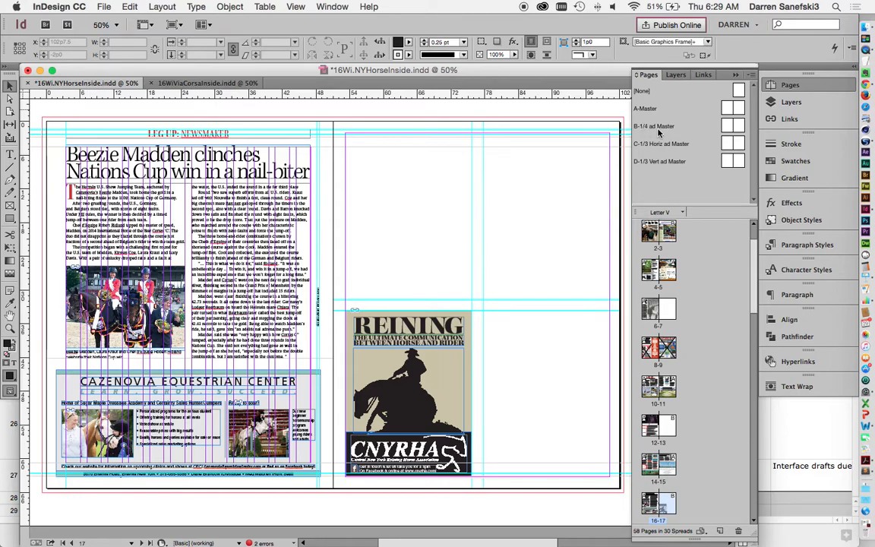
mouse_move(639, 150)
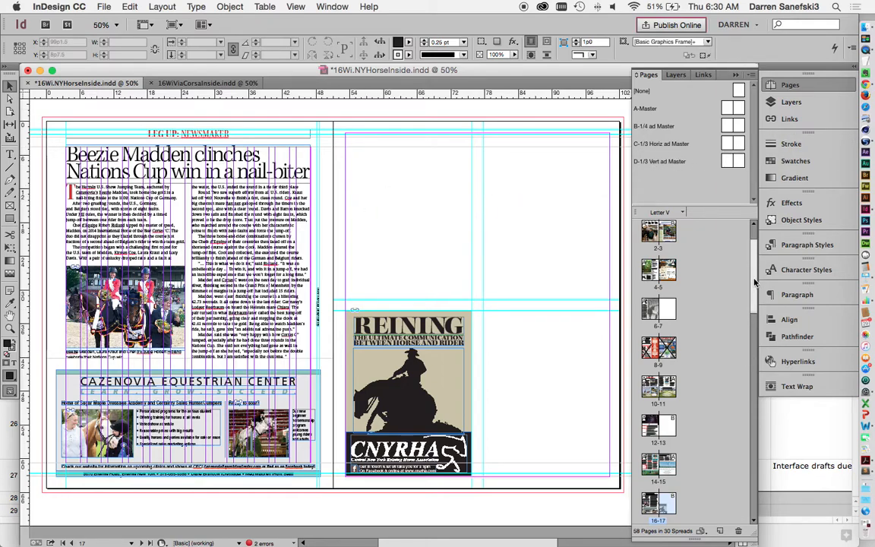
- Create a new 5-page facing-pages Letter document with 1 column and 3p0 margins
scroll(down, 3)
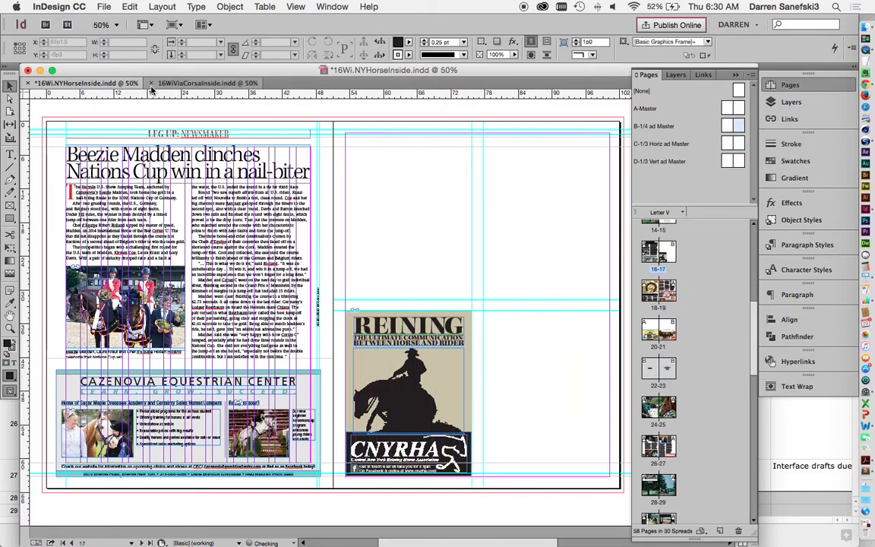
click(104, 6)
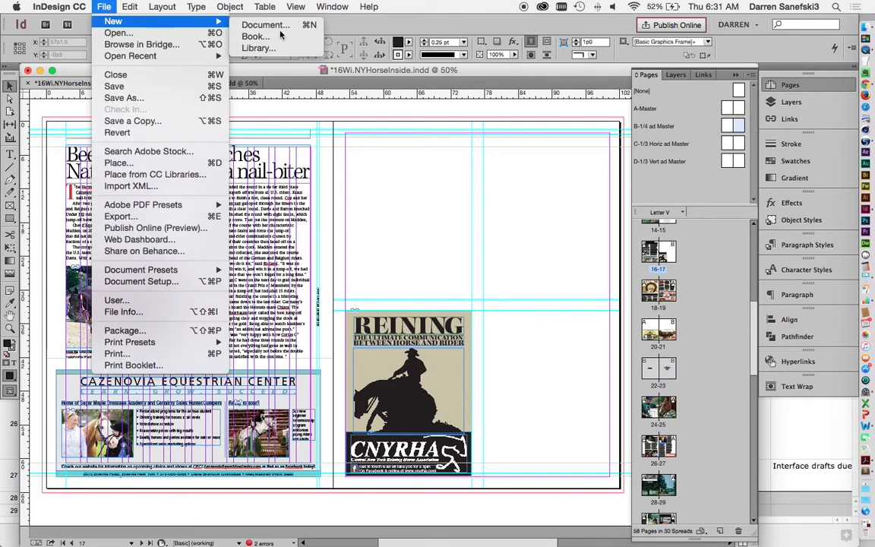
click(265, 25)
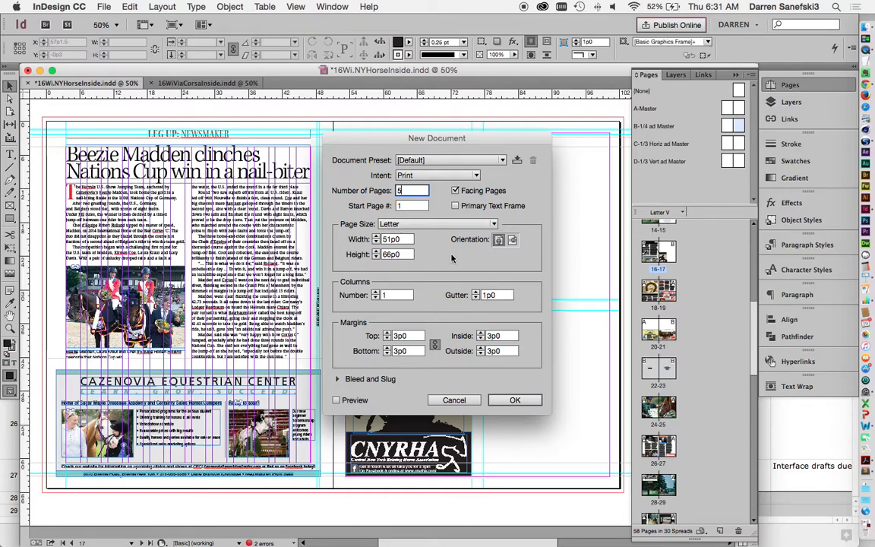
mouse_move(499, 240)
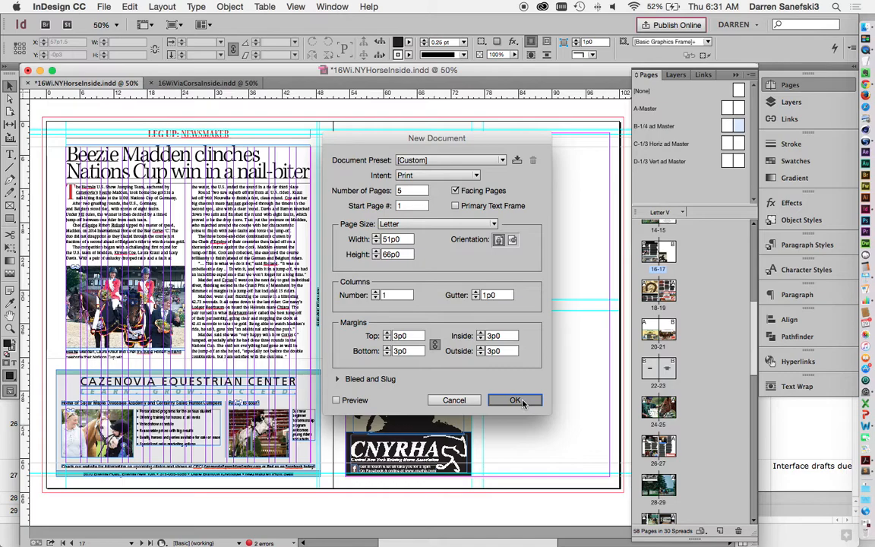
click(515, 400)
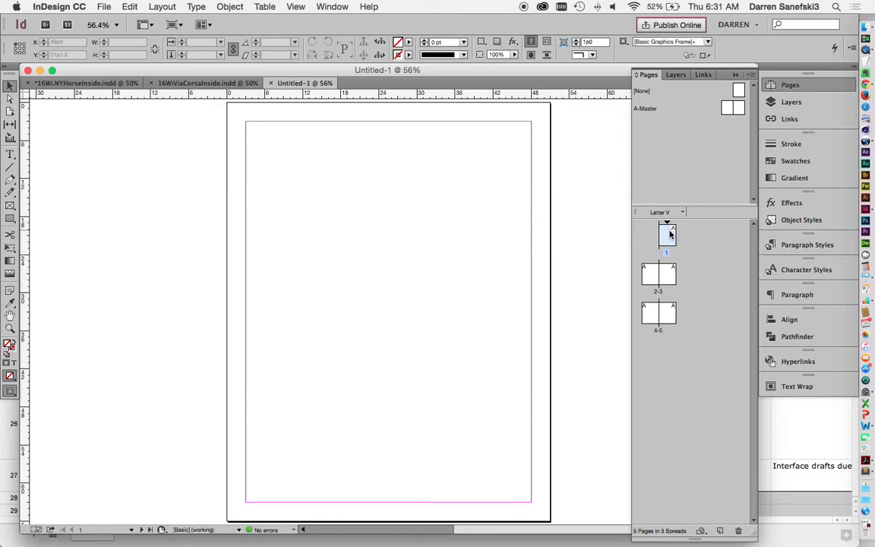
mouse_move(668, 234)
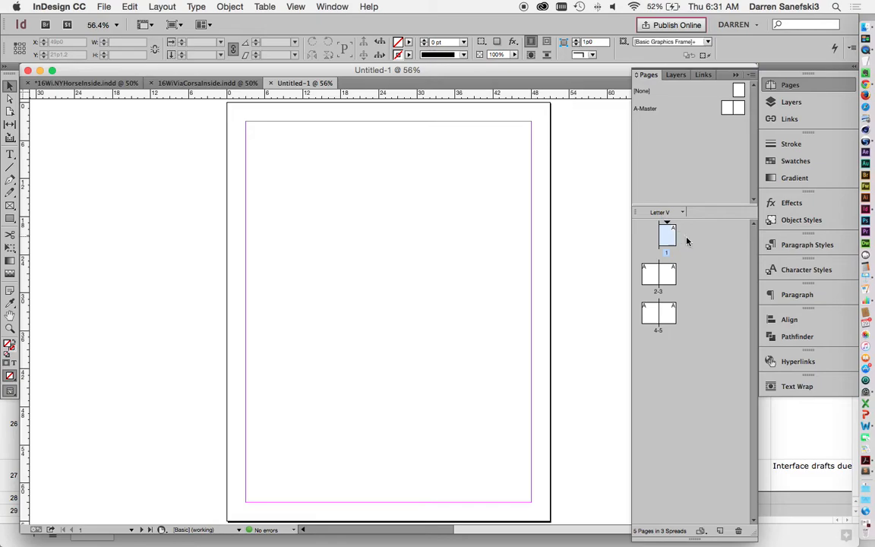
mouse_move(663, 241)
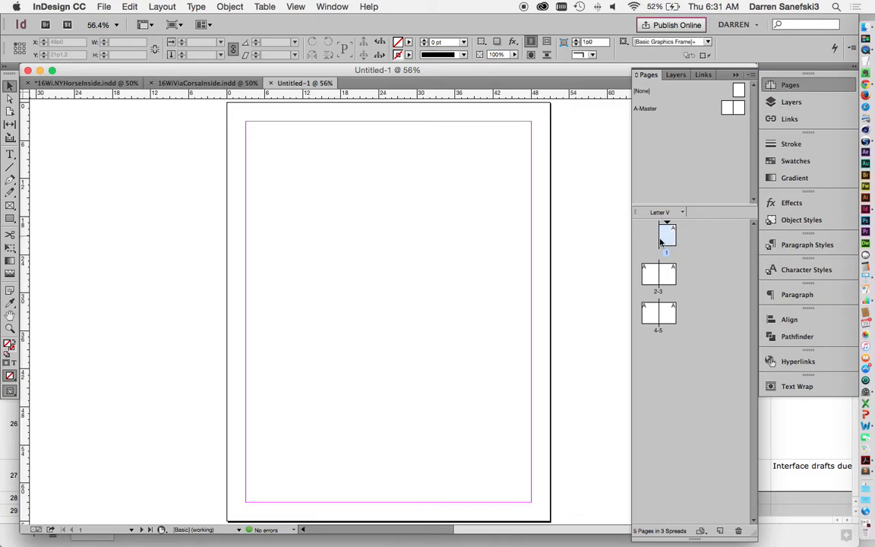
mouse_move(678, 248)
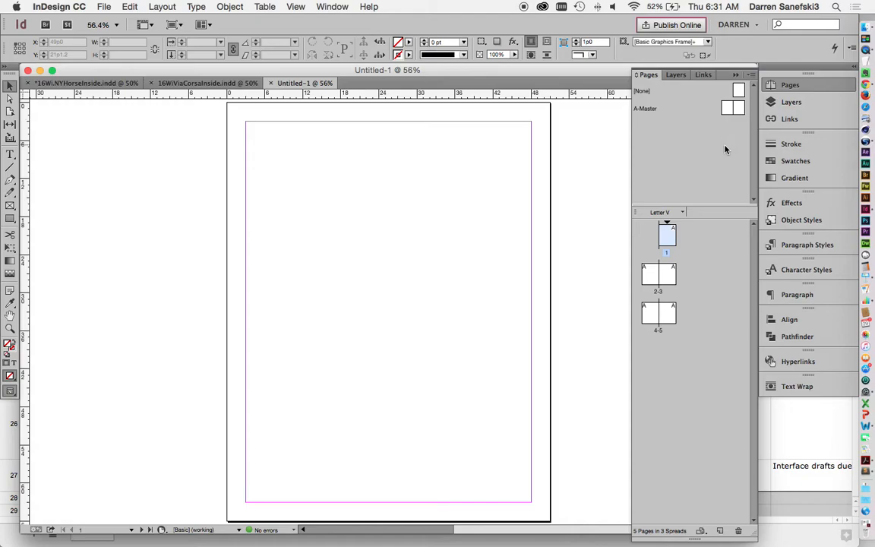
mouse_move(665, 266)
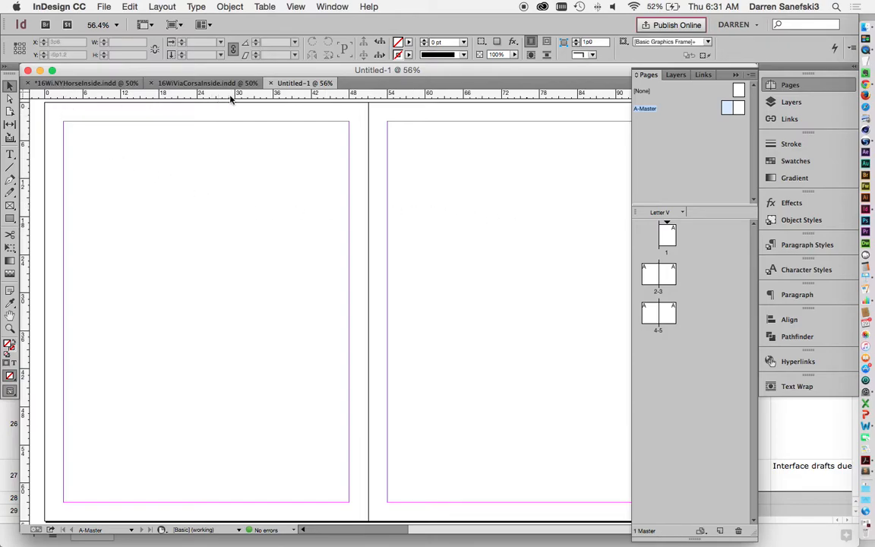
mouse_move(199, 143)
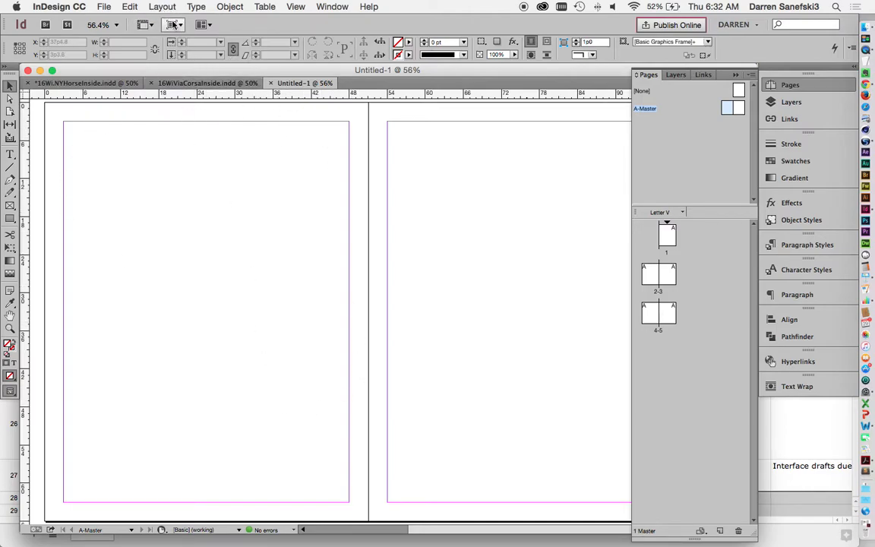
- Unlink the A-Master margins and set Inside 4p0 and Bottom 4p6, keeping top and outside 3p0
click(162, 6)
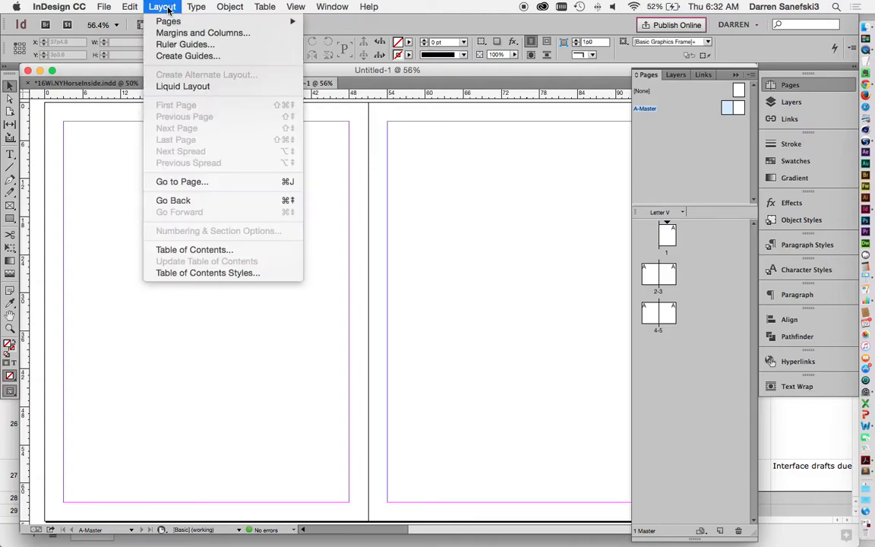
mouse_move(202, 32)
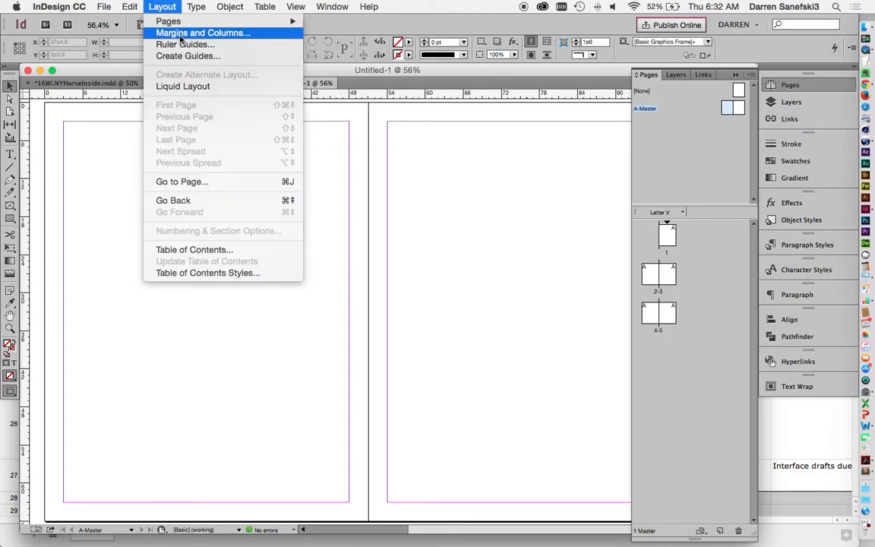
click(202, 33)
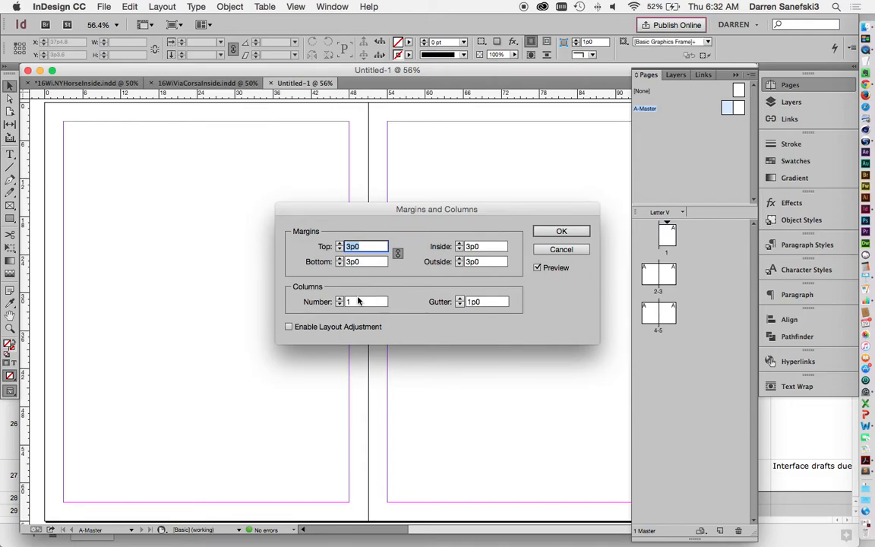
mouse_move(439, 243)
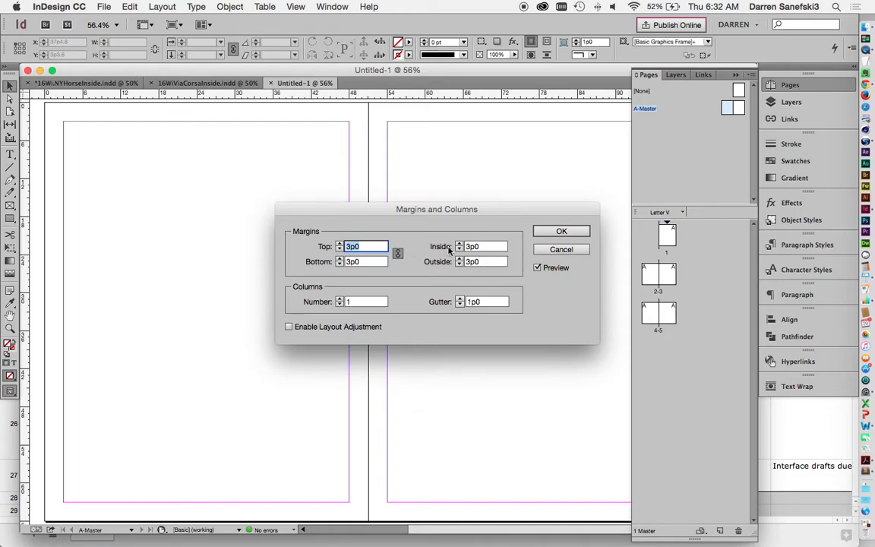
mouse_move(484, 246)
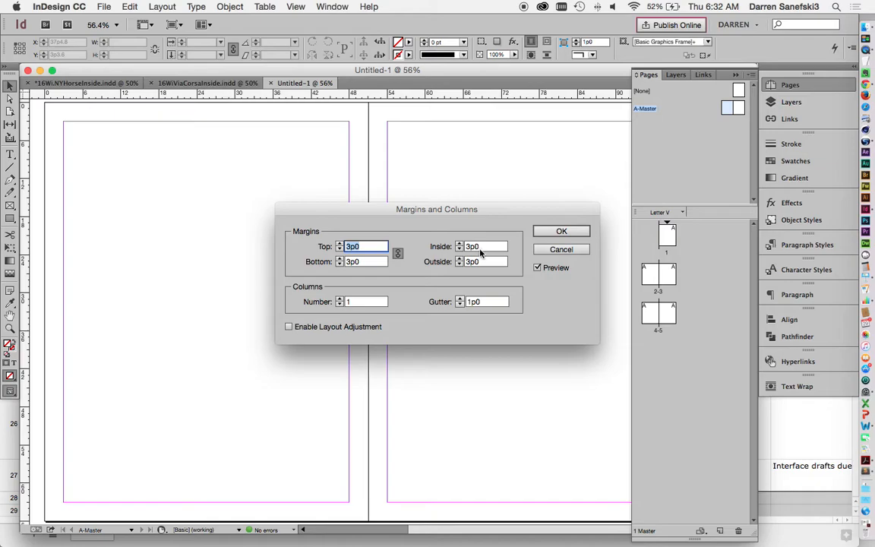
mouse_move(444, 246)
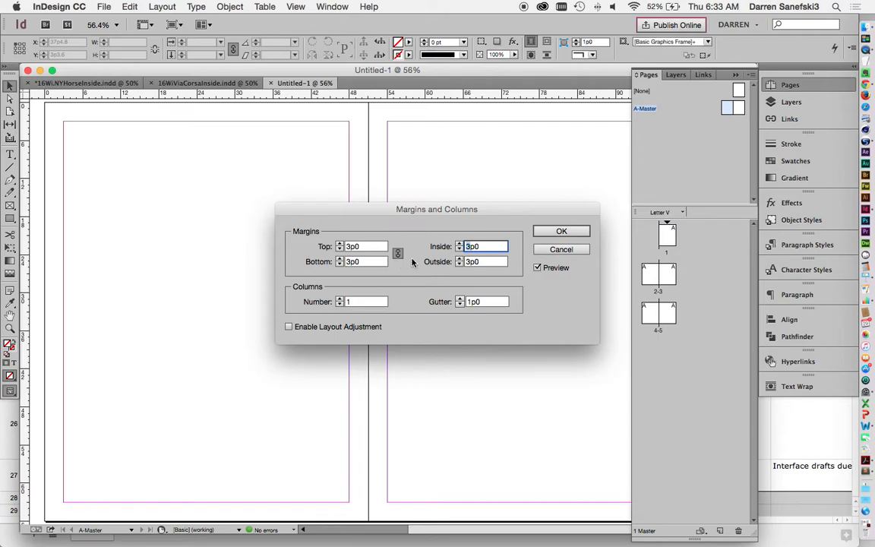
click(484, 246)
text(4)
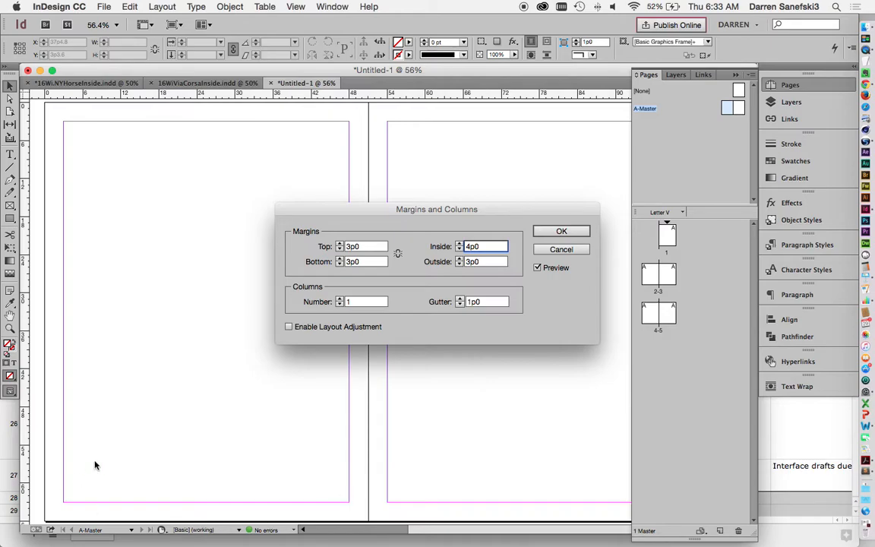
mouse_move(159, 462)
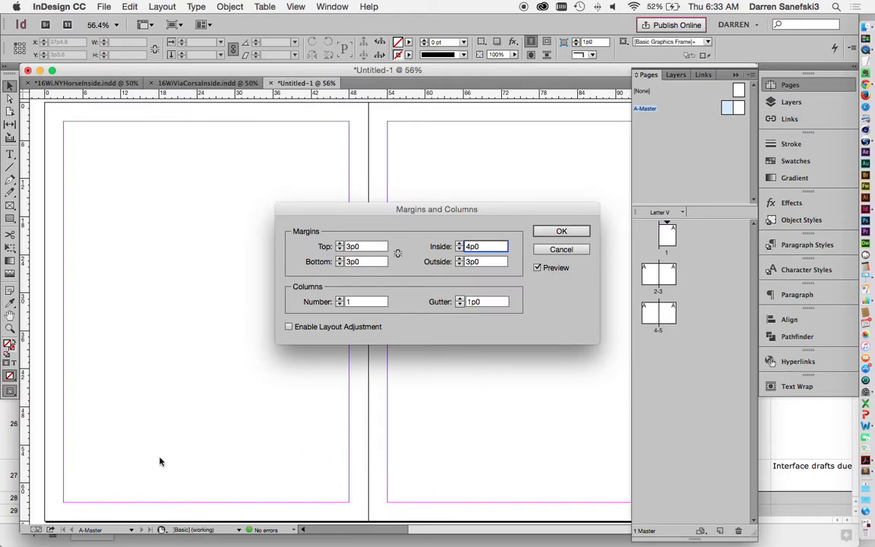
mouse_move(105, 519)
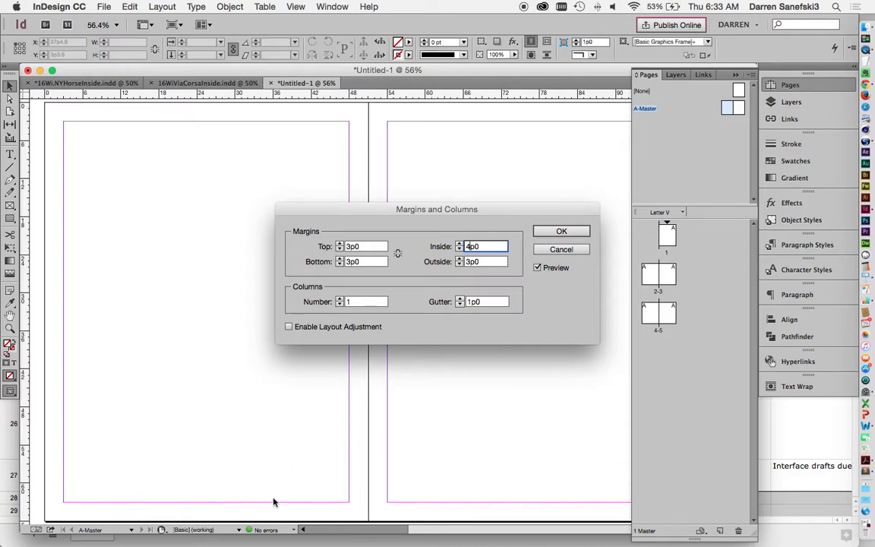
mouse_move(331, 500)
text(4p6)
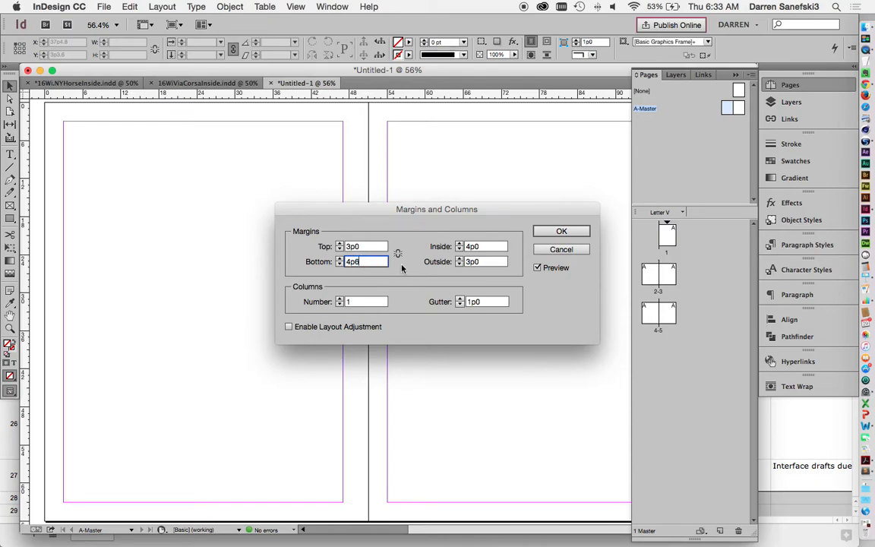
click(561, 231)
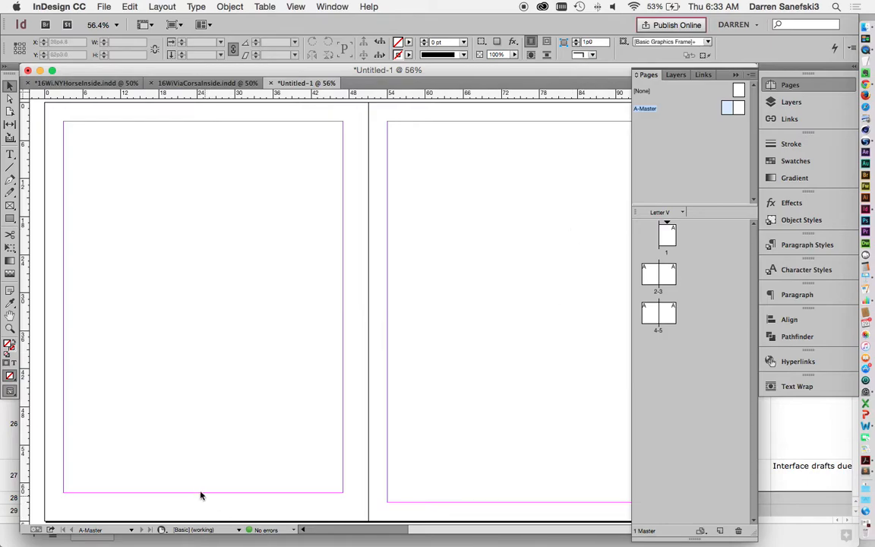
mouse_move(353, 327)
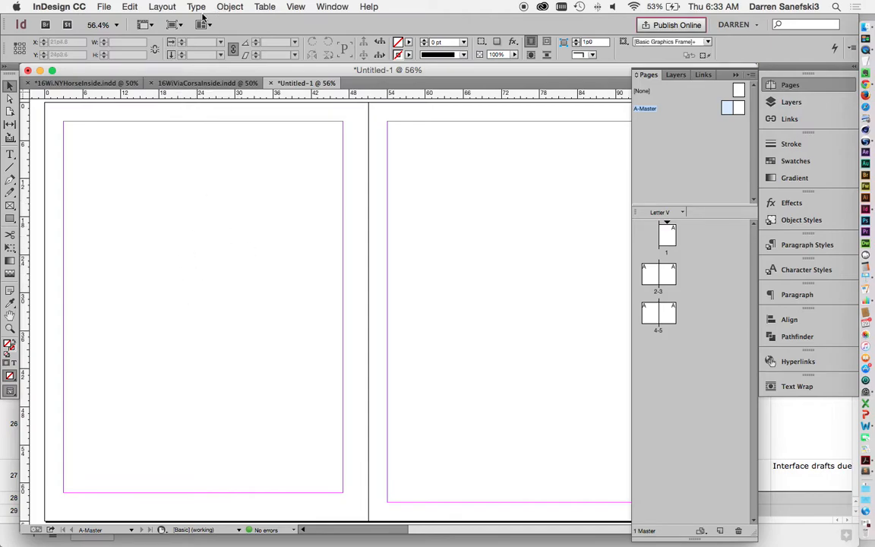
- Give the left master page 12 column guides with a 1p0 gutter
click(161, 6)
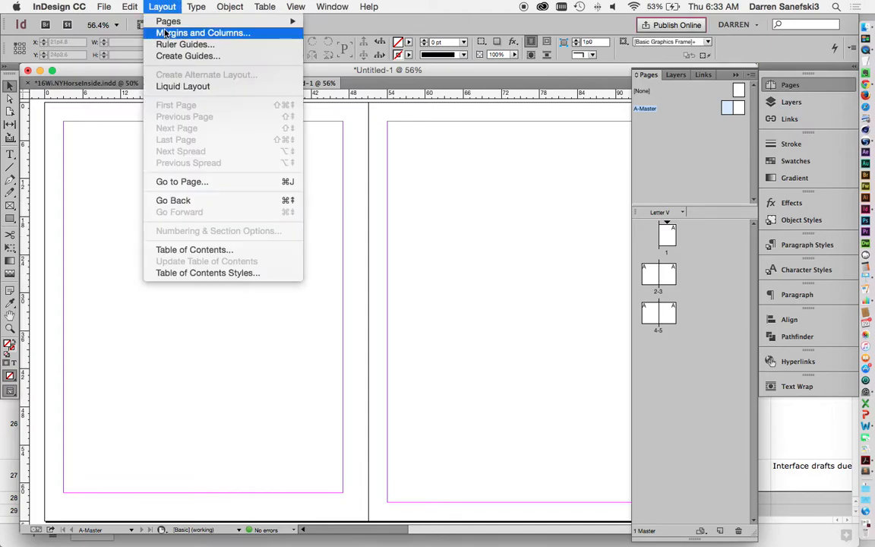
click(204, 33)
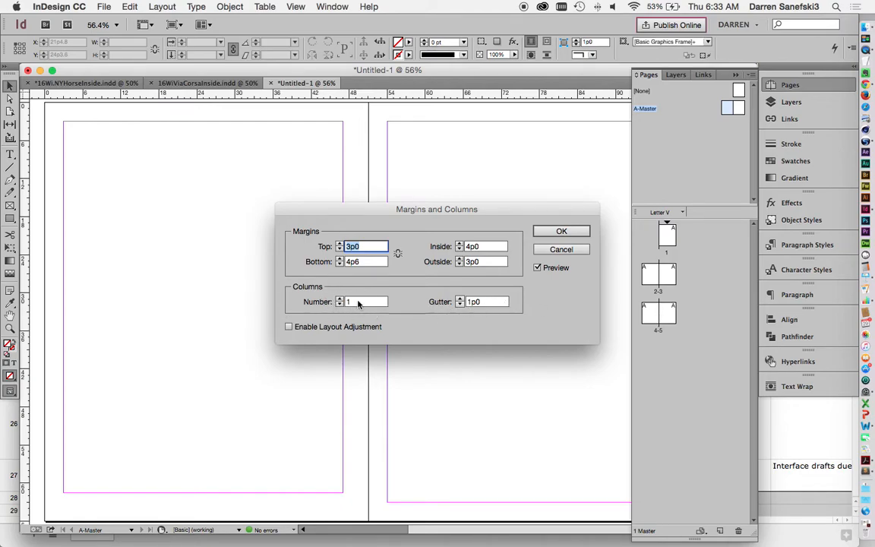
text(12)
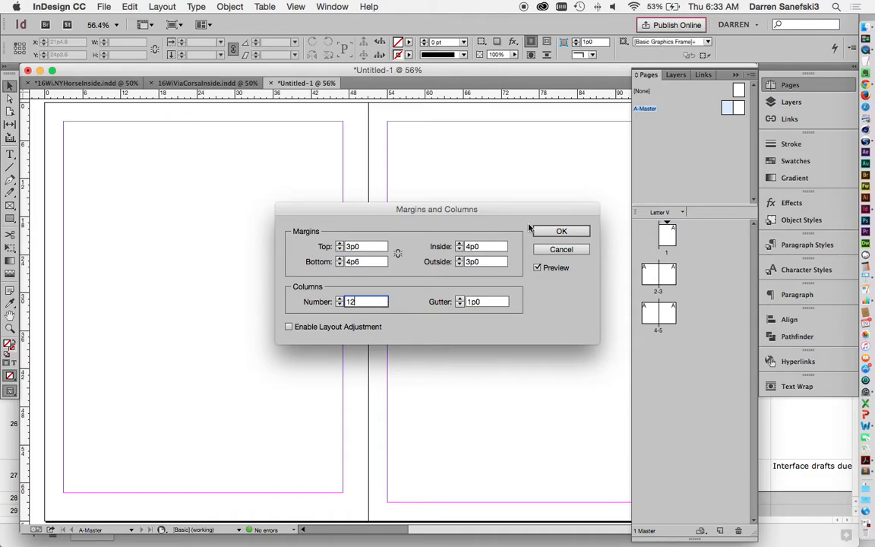
click(561, 231)
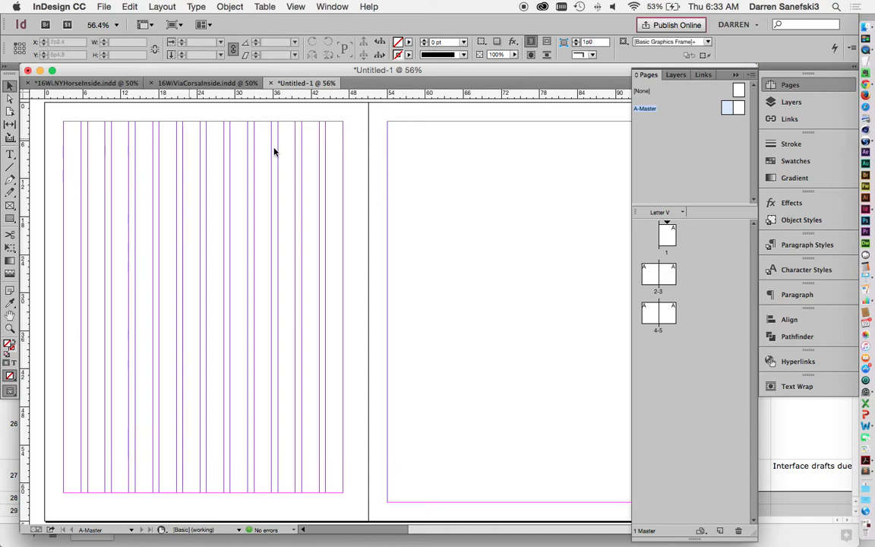
mouse_move(286, 210)
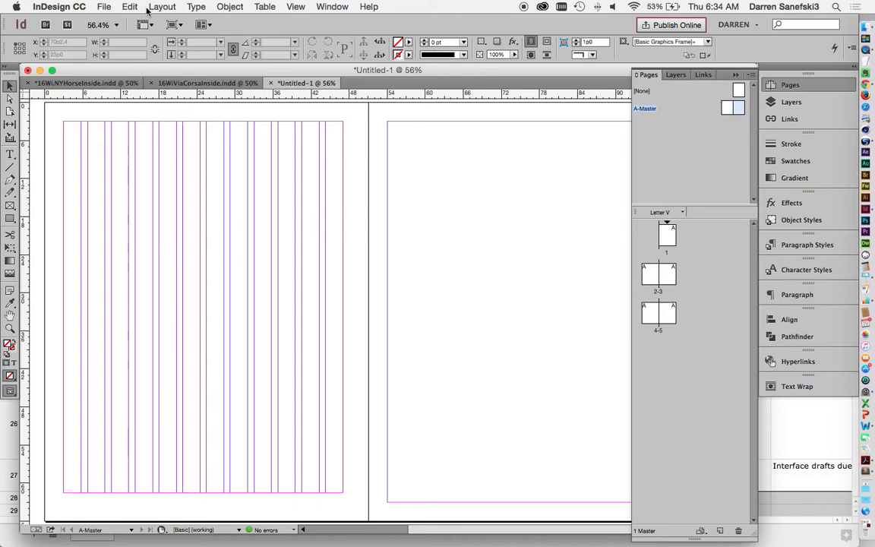
- Give the right master page a 4p6 bottom margin and the same 12-column grid
click(161, 6)
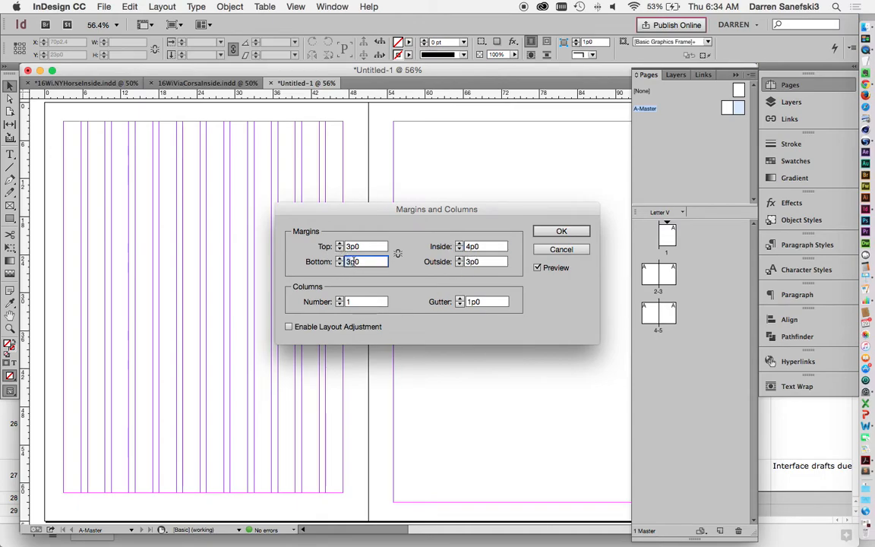
text(4p6)
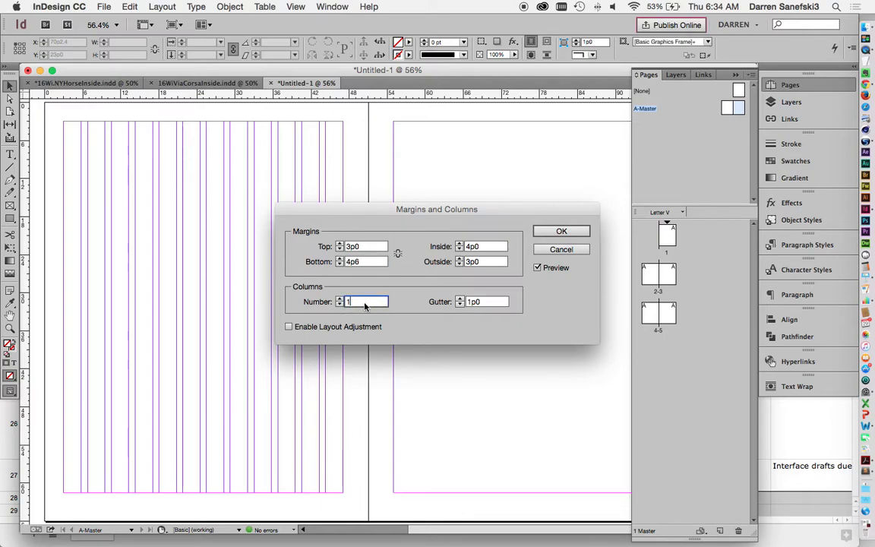
text(12)
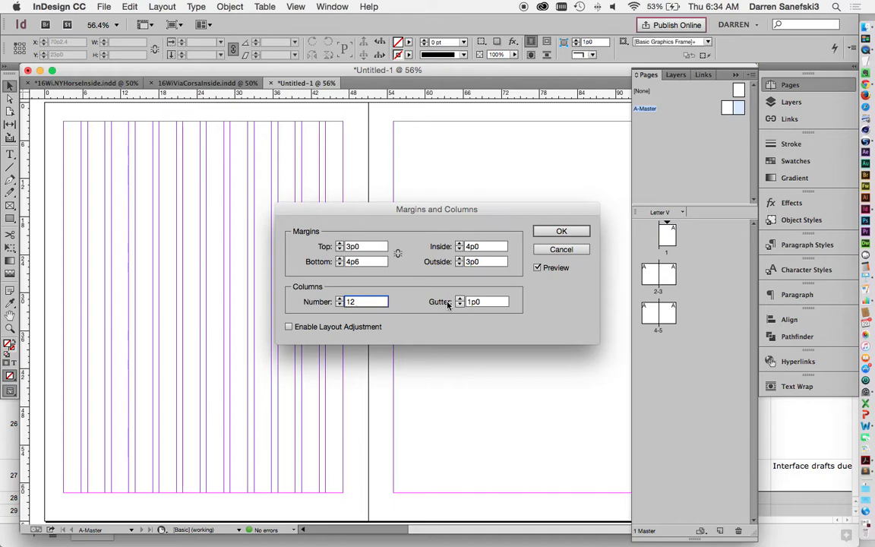
click(561, 230)
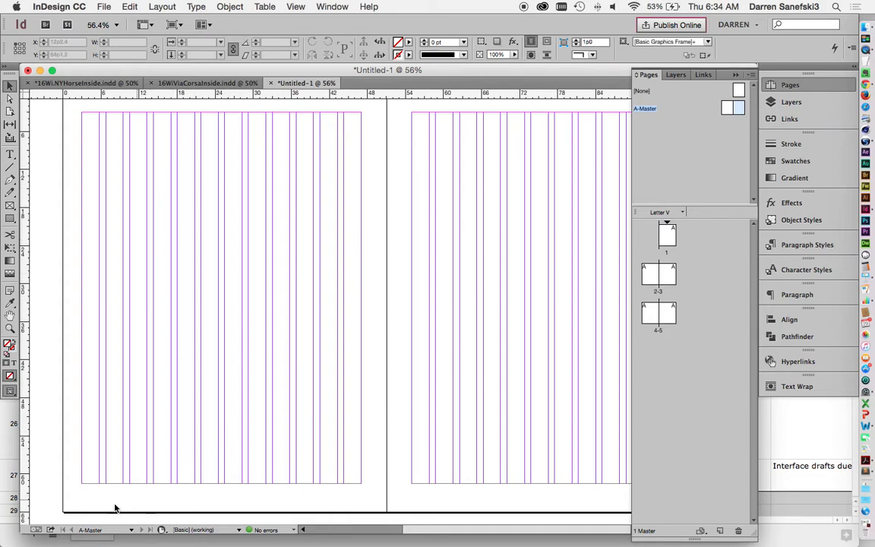
- Draw a folio text frame below the left page's bottom margin and insert the current page number marker
click(10, 156)
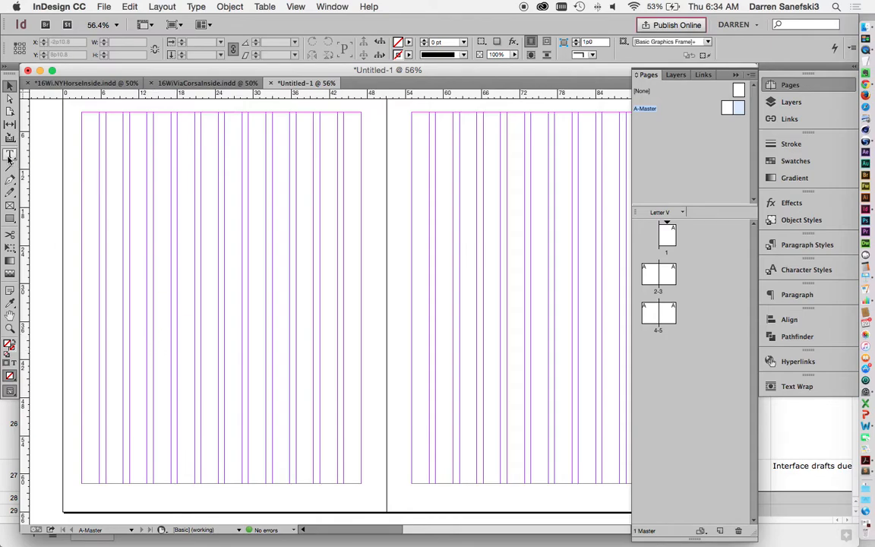
click(10, 153)
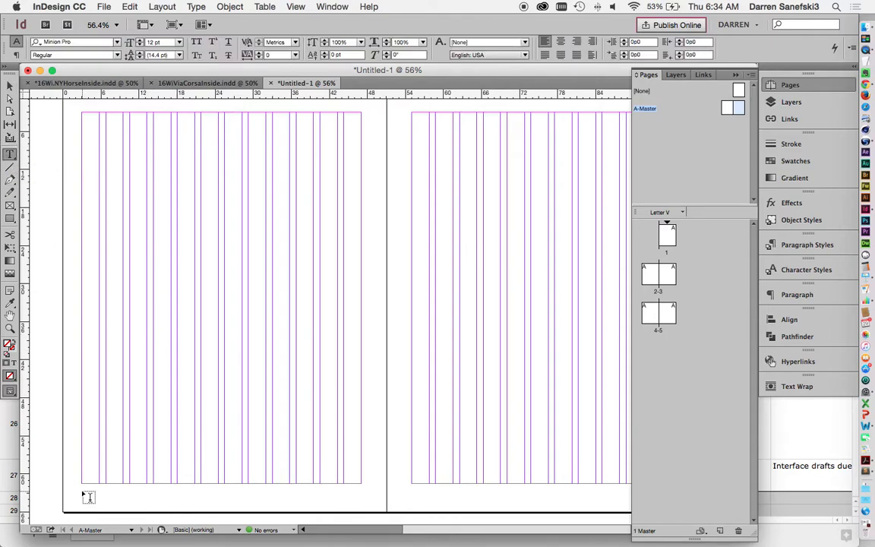
drag(82, 492, 162, 511)
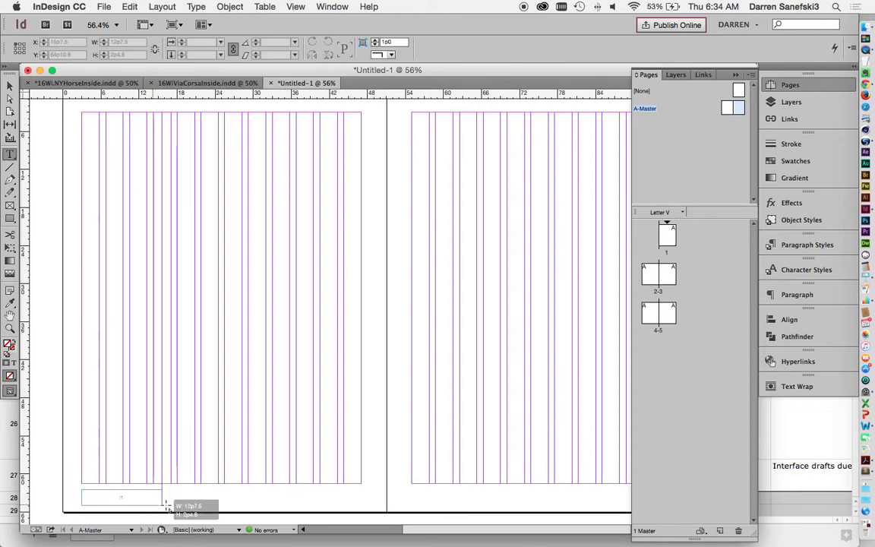
drag(166, 505, 247, 505)
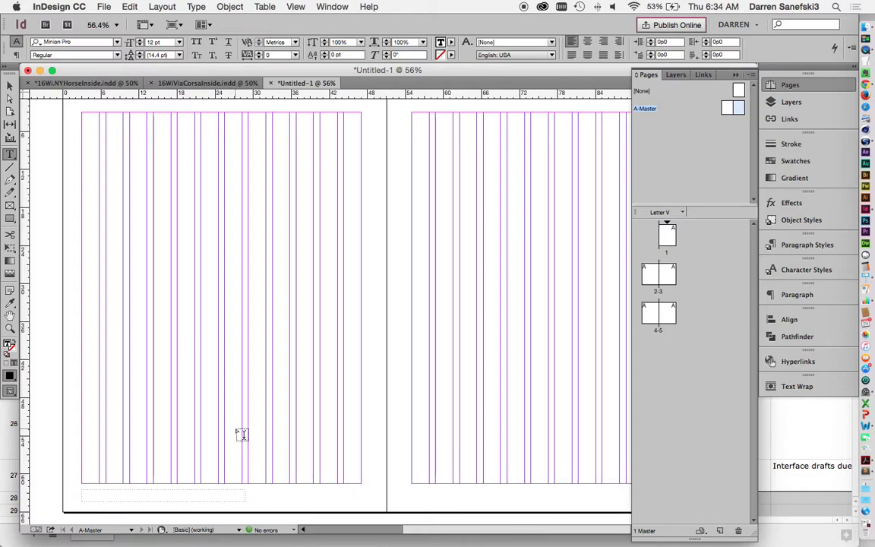
mouse_move(406, 484)
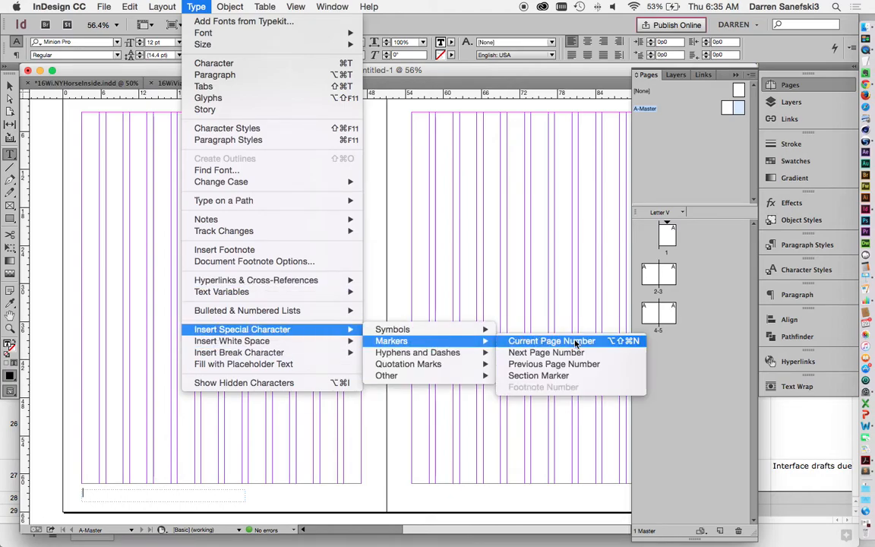
click(551, 340)
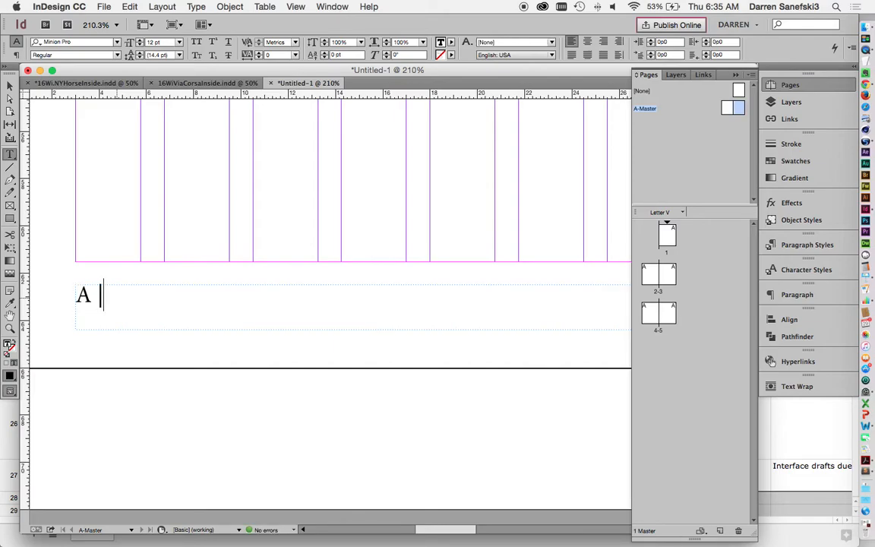
- Type the folio text "Name of Magazine | December 20XX" after the page marker
text(N)
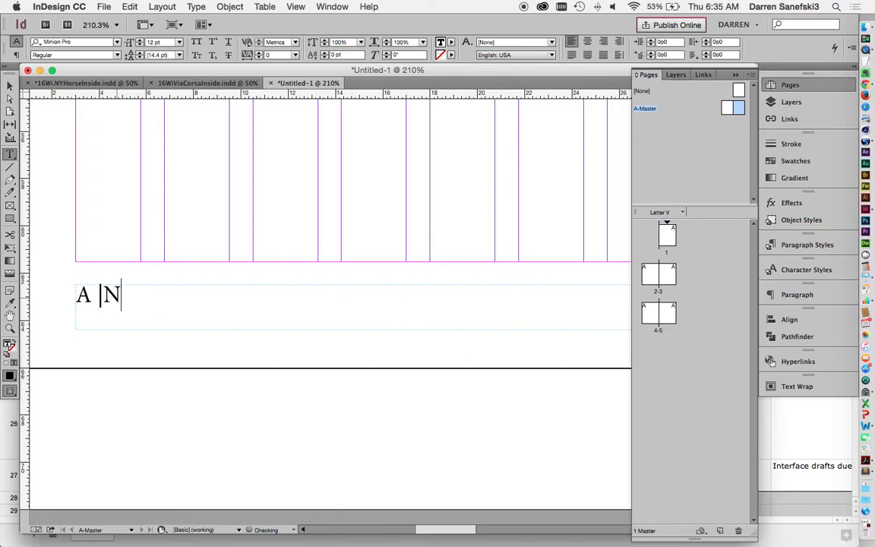
text(am)
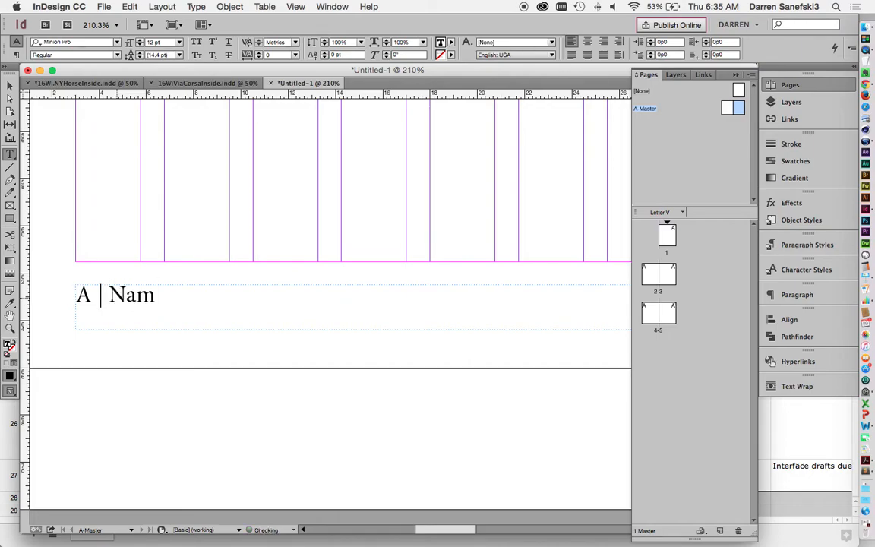
text(e of Magazine)
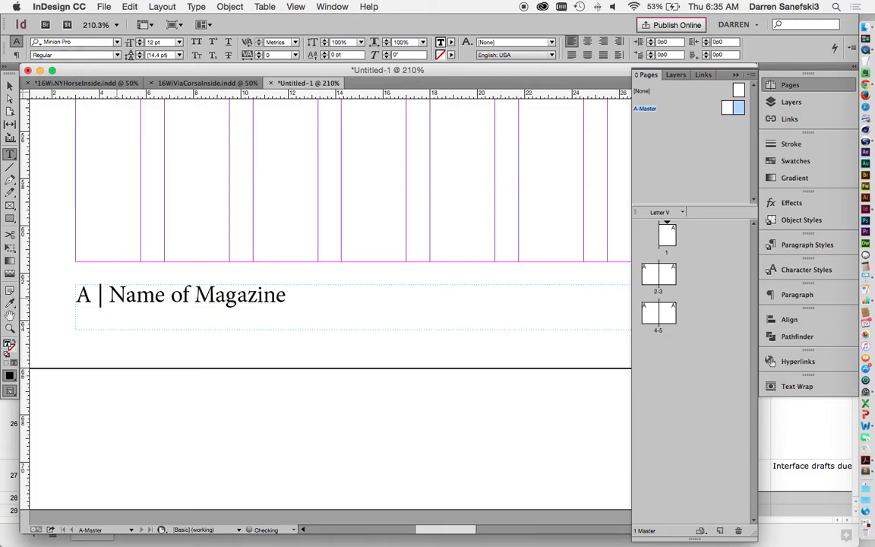
click(292, 295)
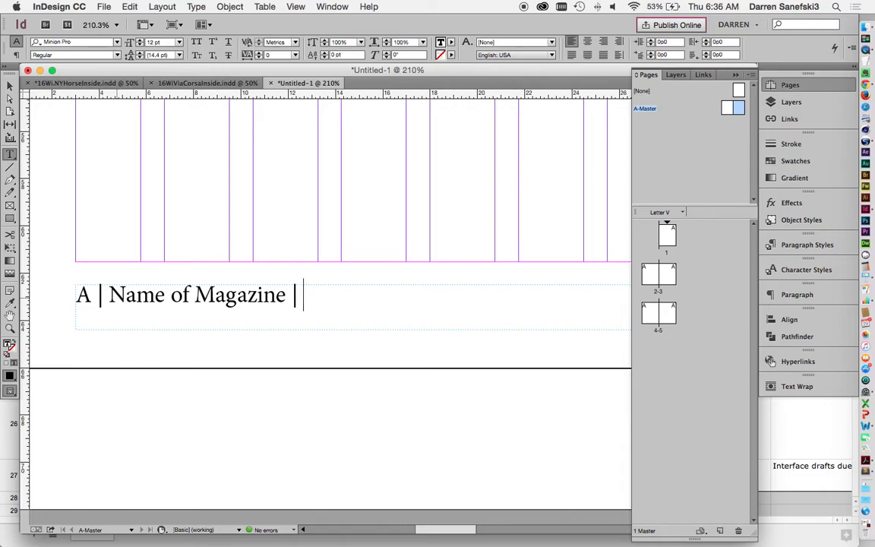
text(Decem)
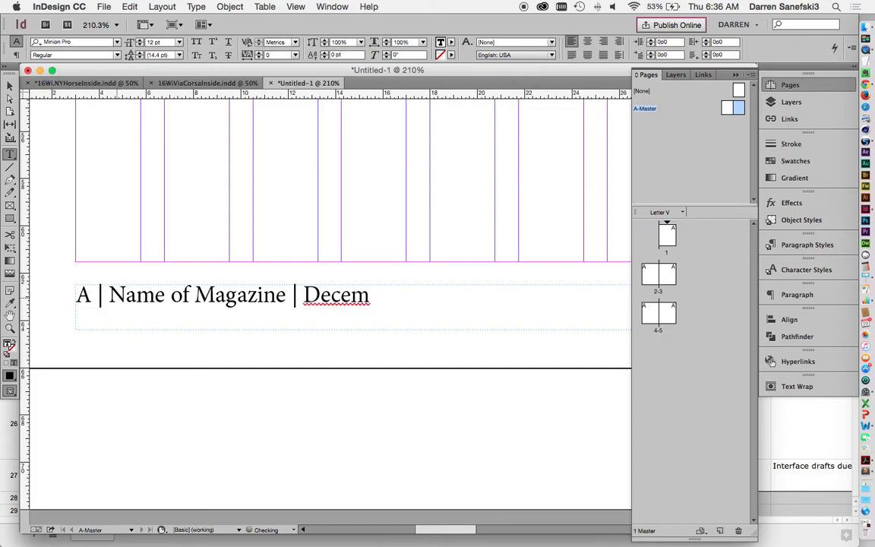
text(ber)
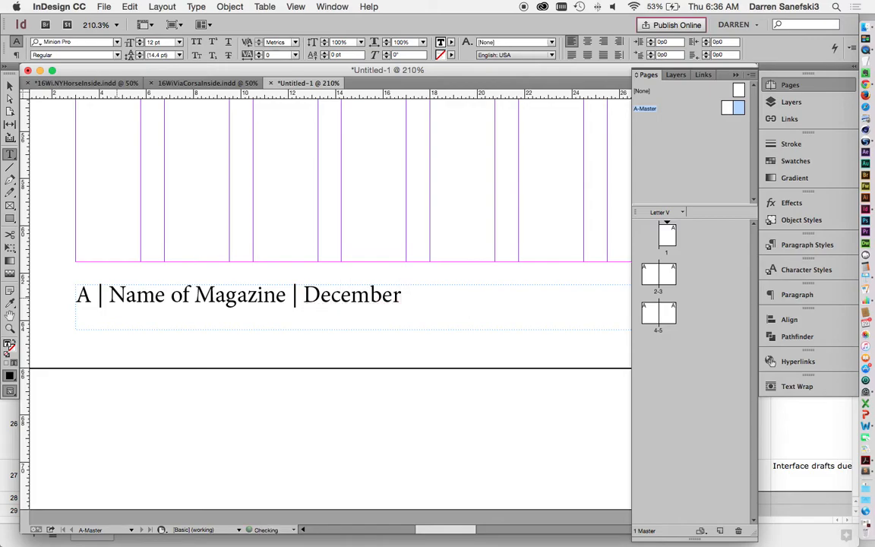
text(20)
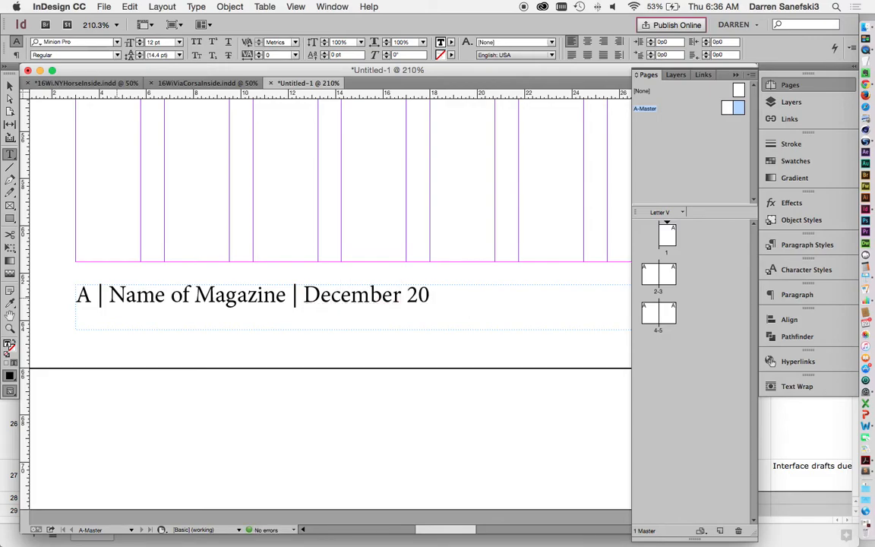
text(XX)
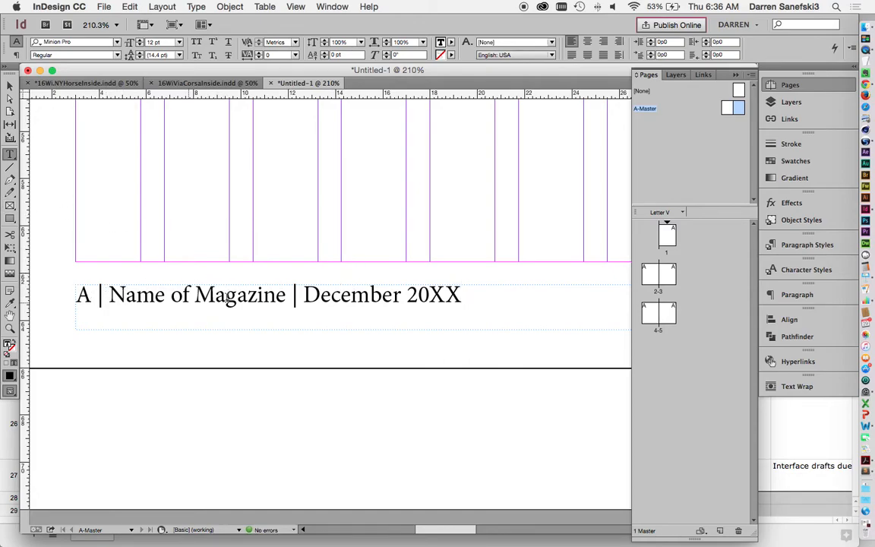
- Set the folio in Helvetica Neue LT Std and make the A page marker 107 Extra Black Condensed
double_click(432, 295)
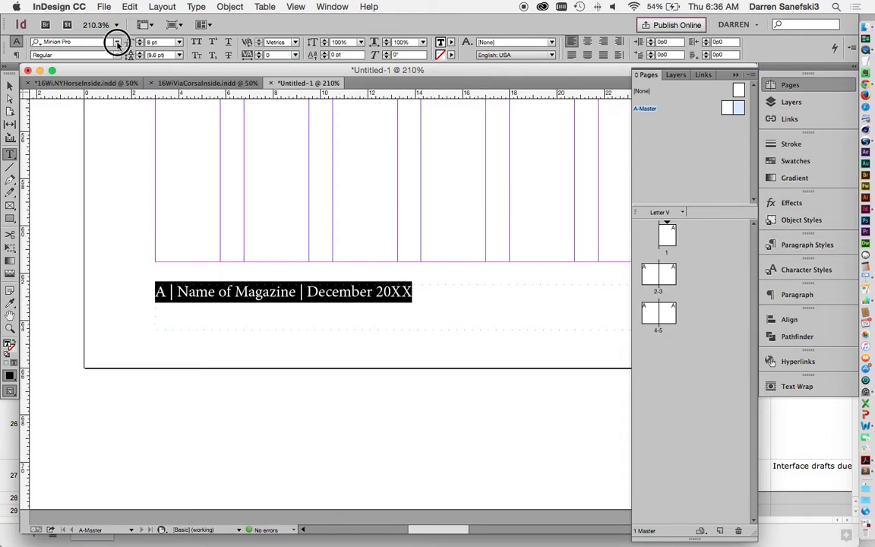
click(116, 42)
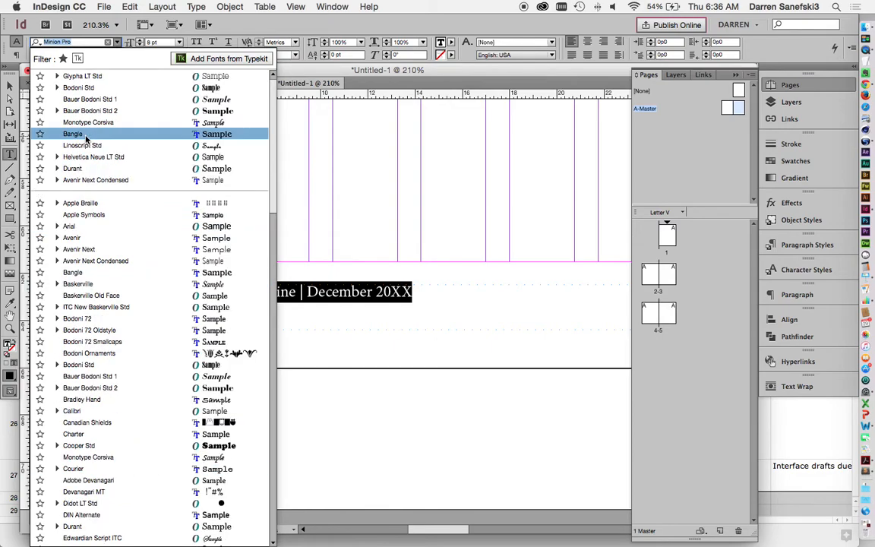
click(93, 156)
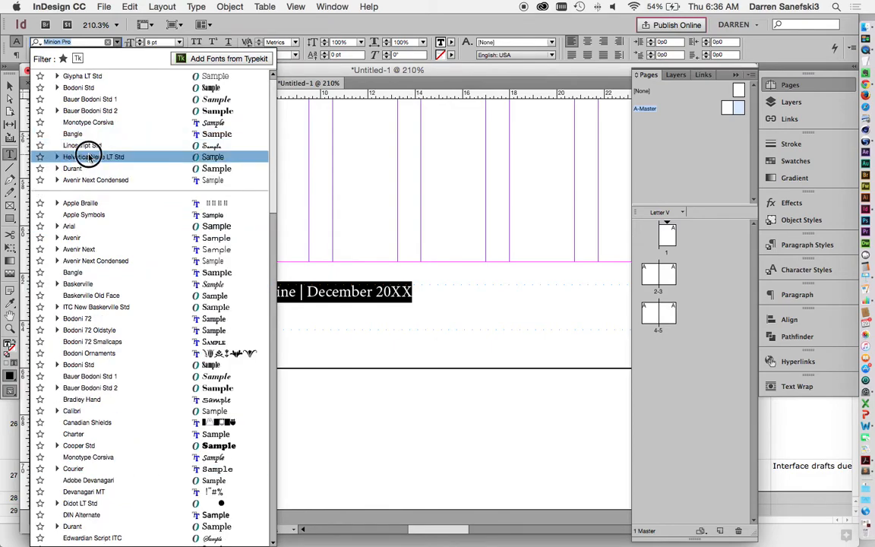
click(93, 157)
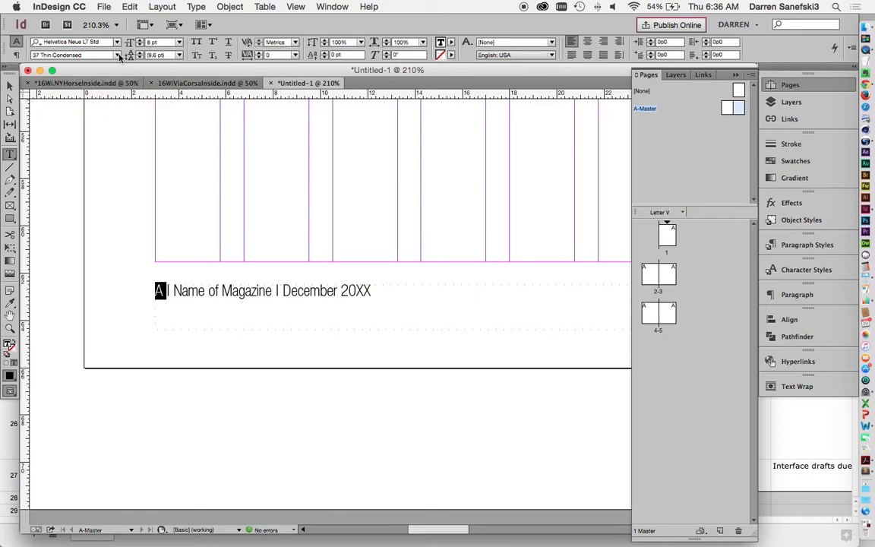
click(130, 54)
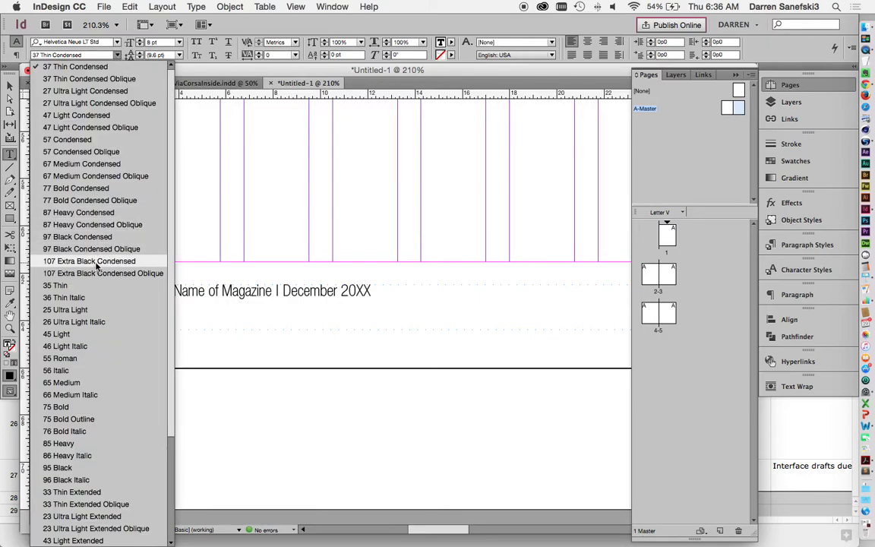
click(89, 261)
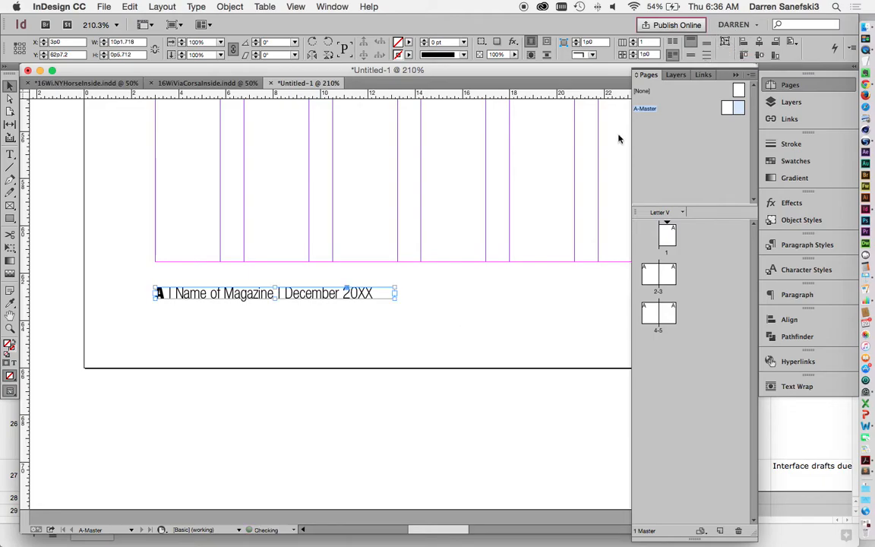
- Duplicate the folio frame onto the right master page and align its right edge to the margin
click(369, 313)
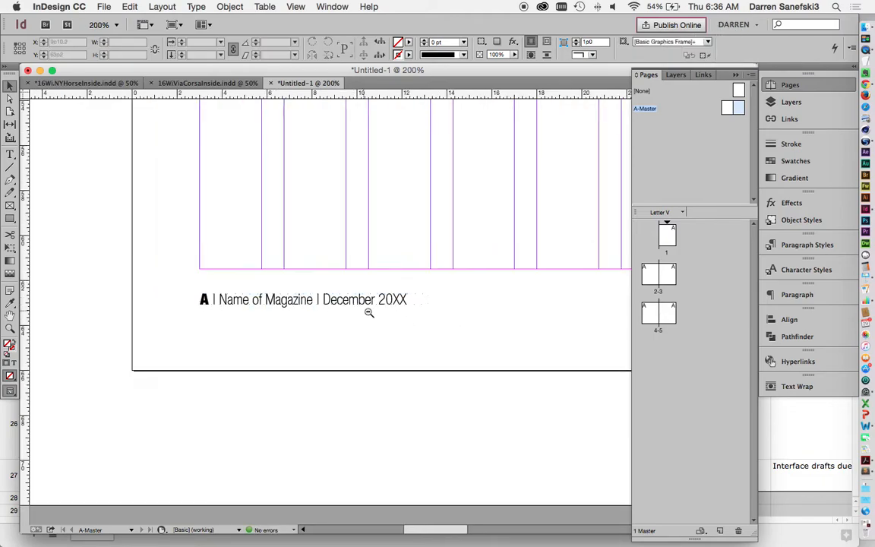
click(369, 314)
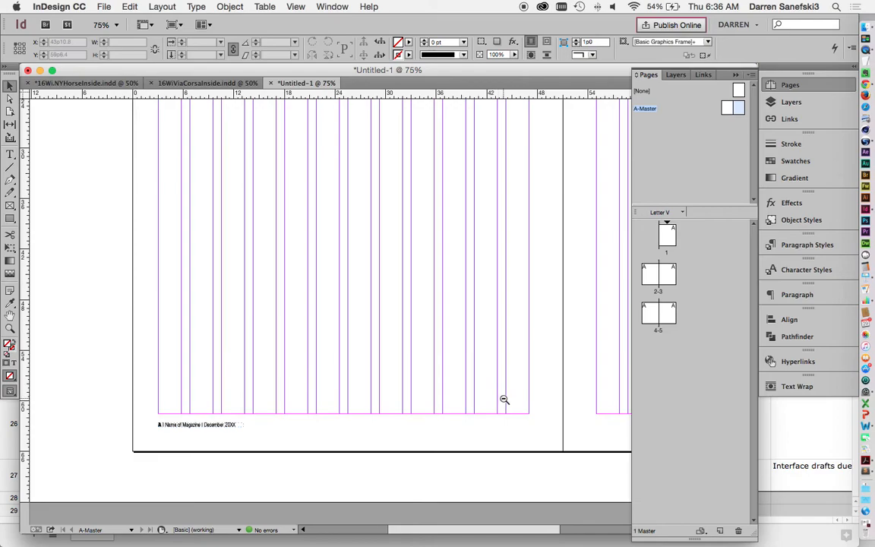
click(505, 400)
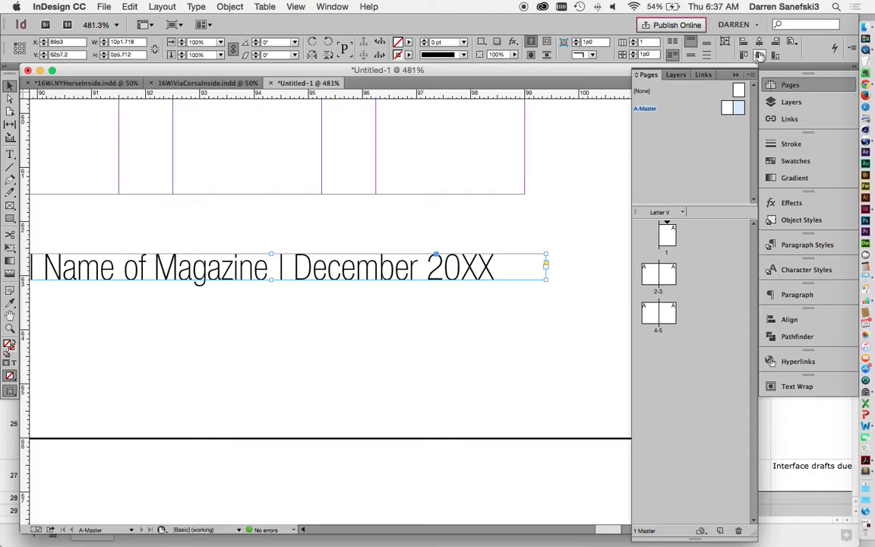
click(791, 42)
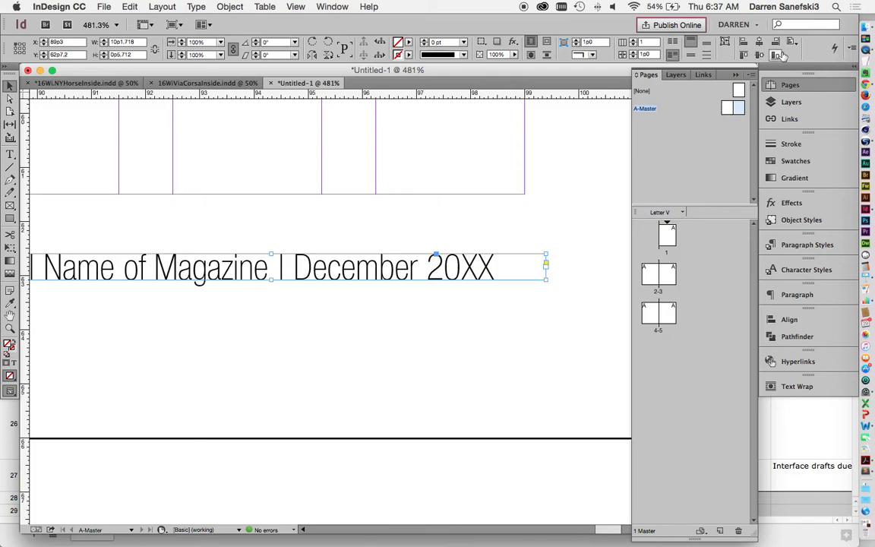
mouse_move(777, 47)
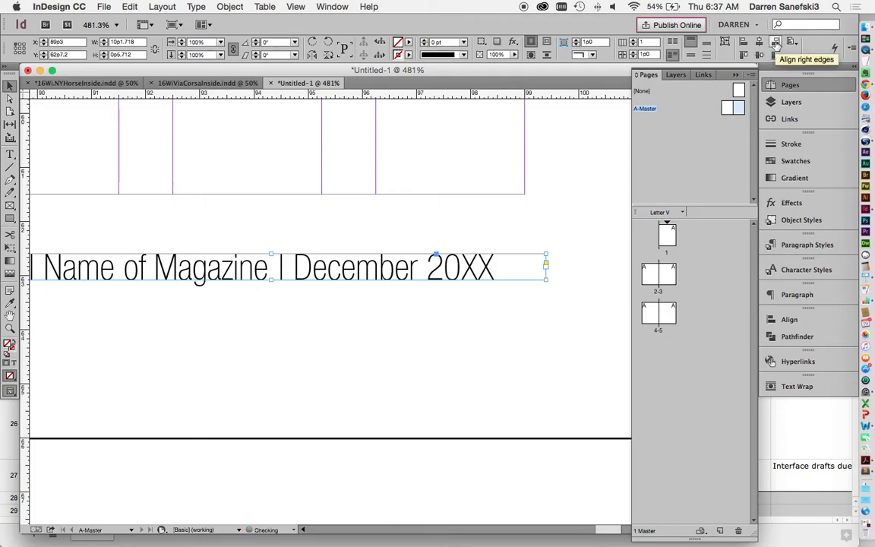
click(776, 47)
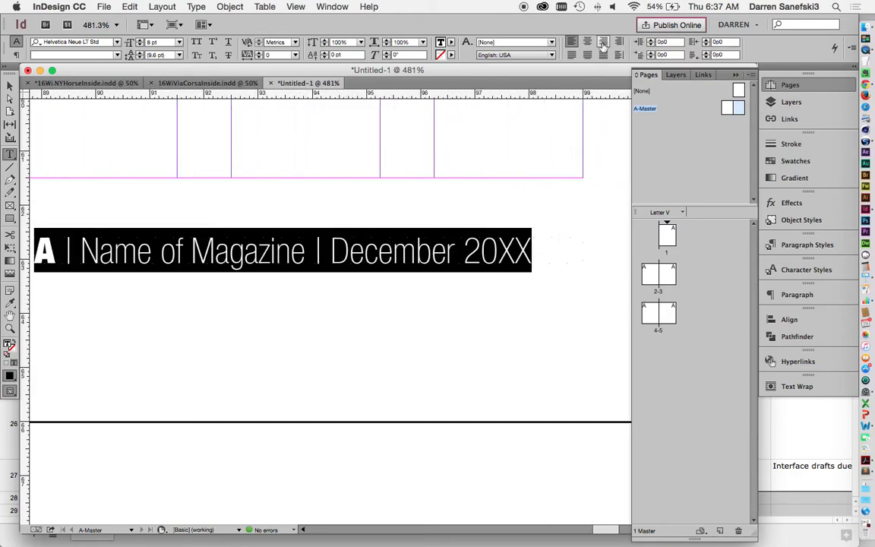
- Right-align the right-page folio and reorder it to "December 20XX | Name of Magazine | A"
click(603, 41)
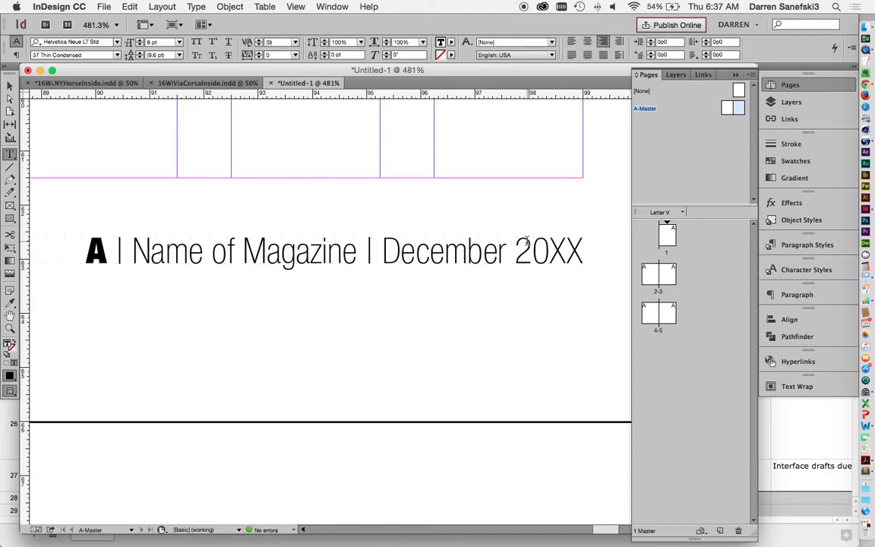
click(398, 249)
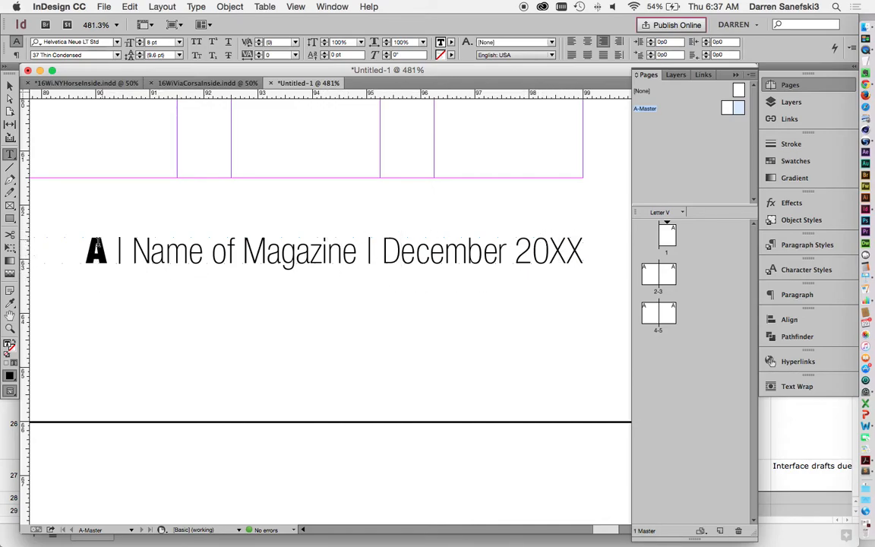
click(400, 250)
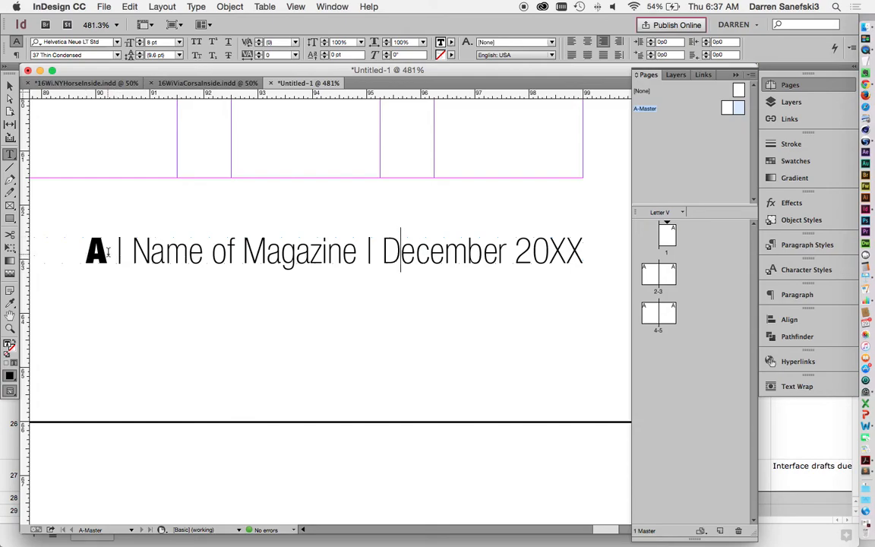
double_click(96, 249)
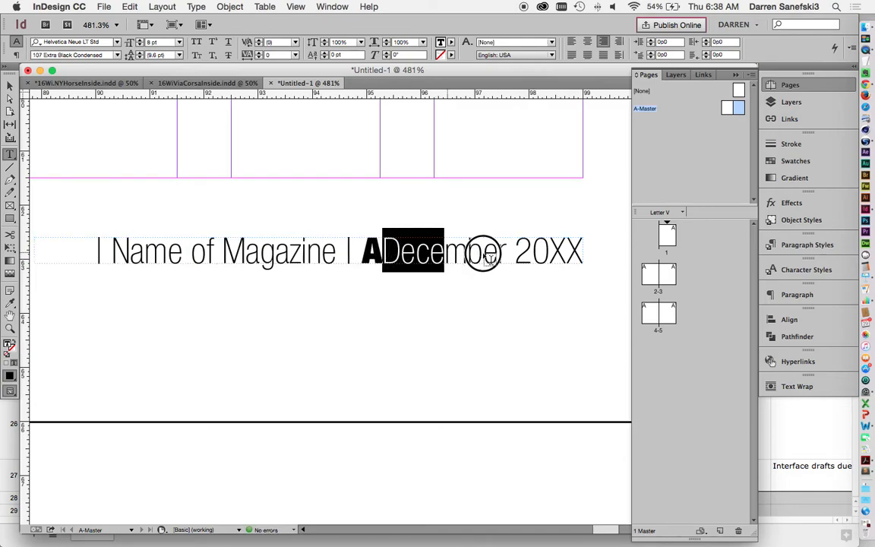
key(delete)
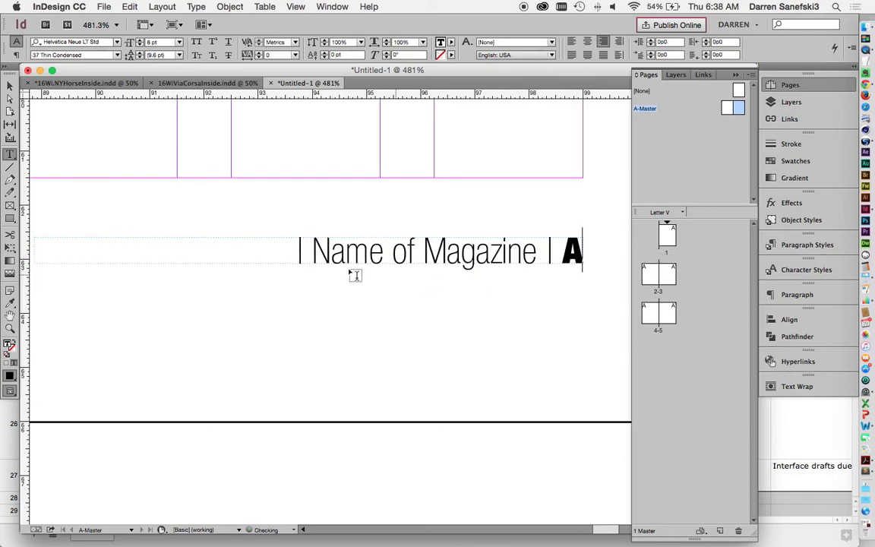
text(December 20XX)
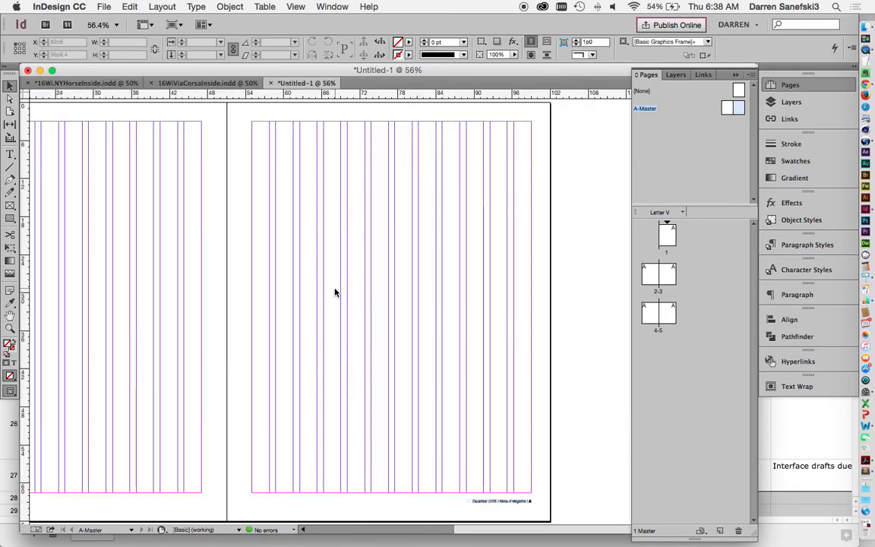
- Apply the [None] master to page 1 so the cover has no folio
scroll(left, 3)
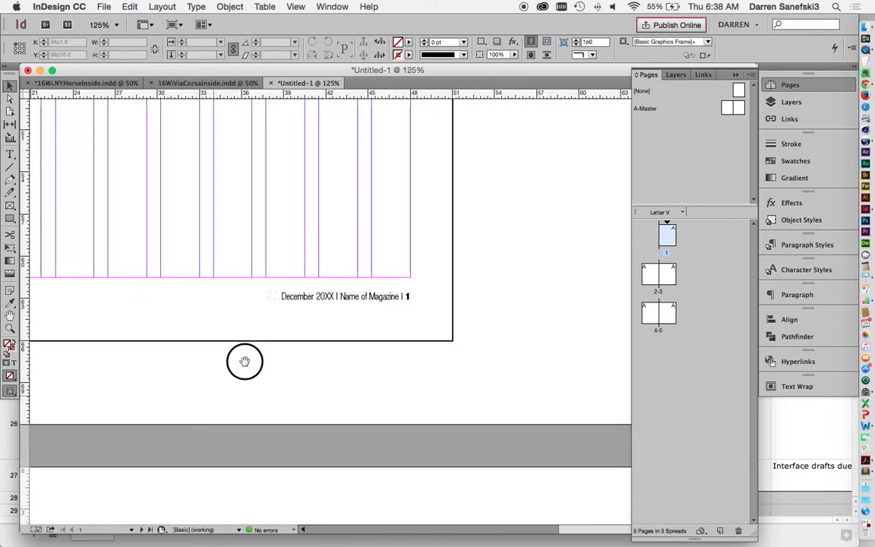
drag(244, 360, 419, 211)
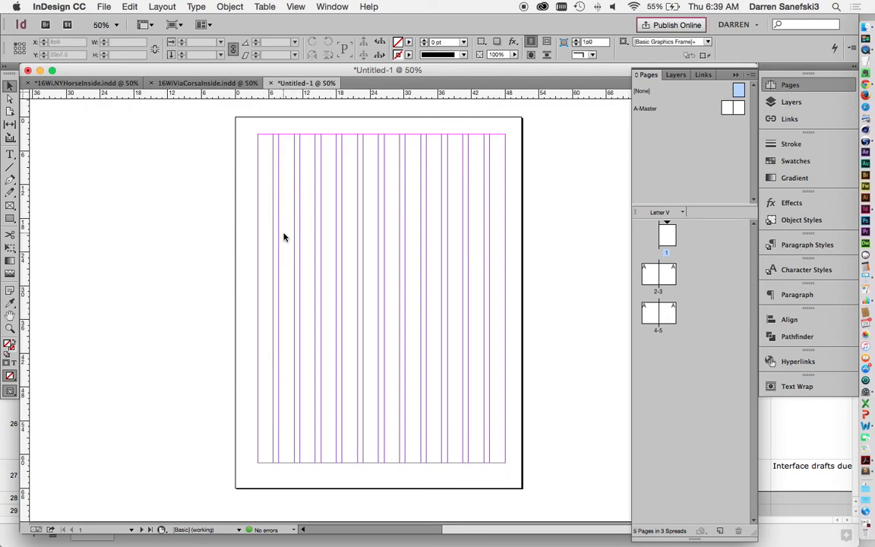
mouse_move(244, 156)
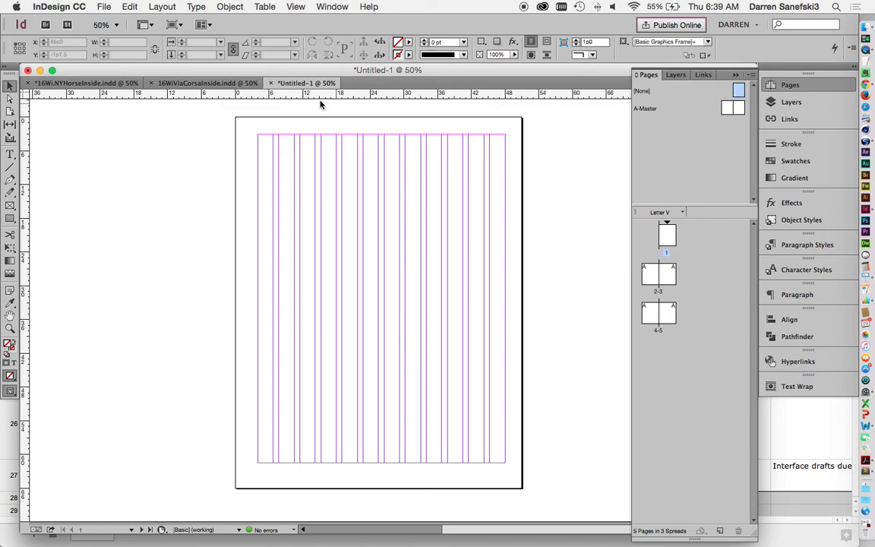
- Give page 1 linked 3p0 margins on all sides and a single column
click(162, 7)
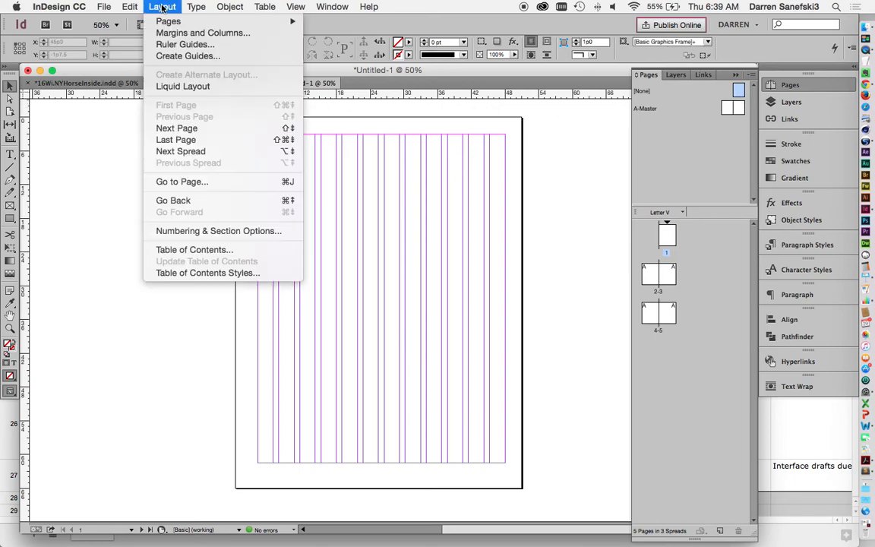
click(202, 32)
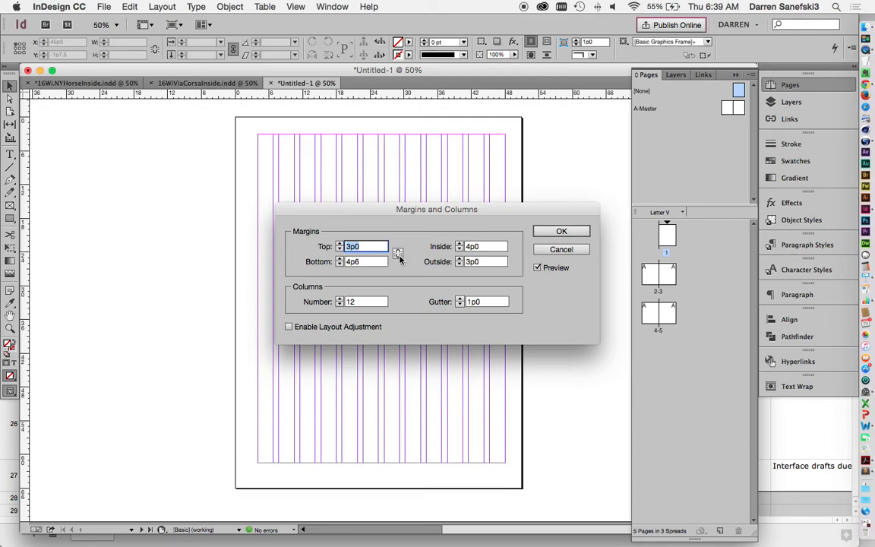
click(398, 253)
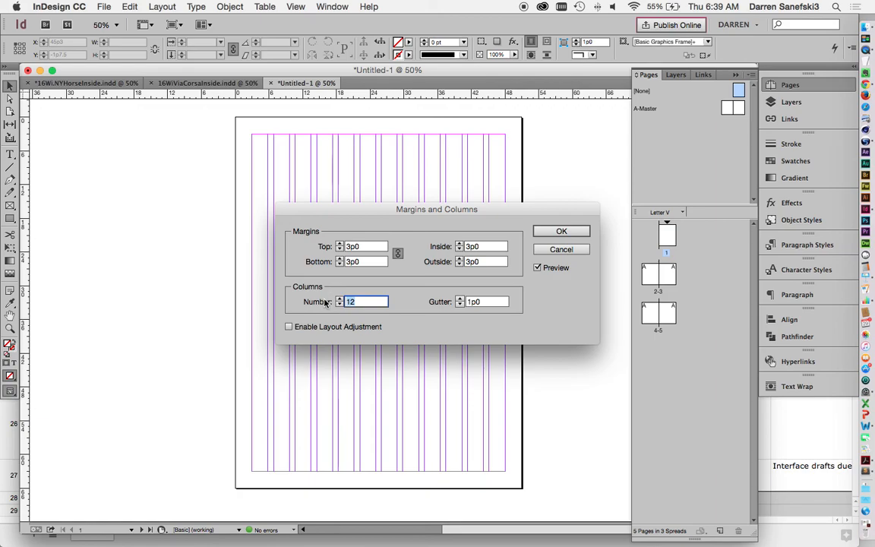
text(1)
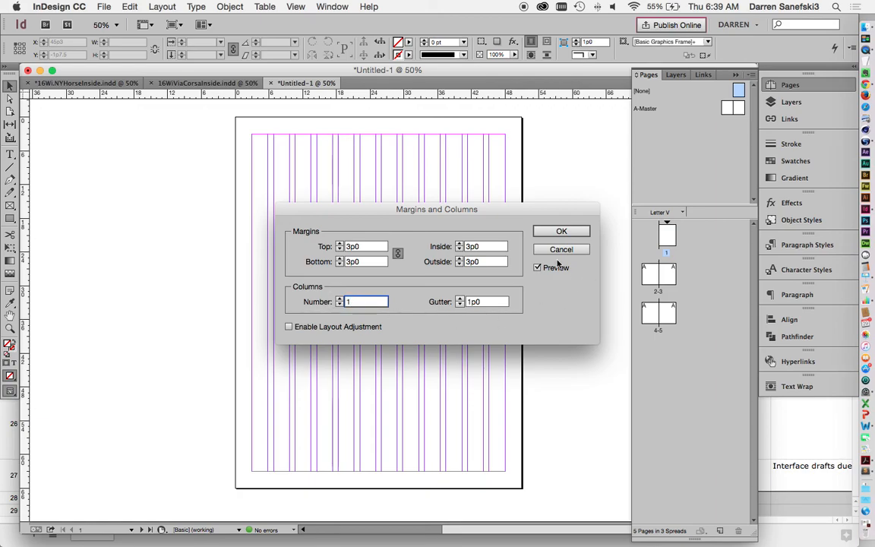
click(561, 231)
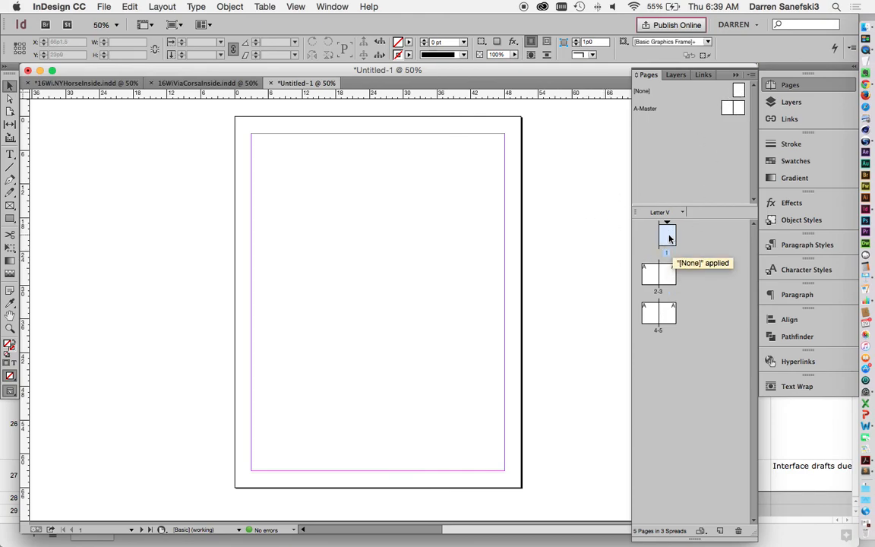
- Navigate from the A-Master spread to the pages 2–3 spread showing the 12-column grid and folios
click(658, 236)
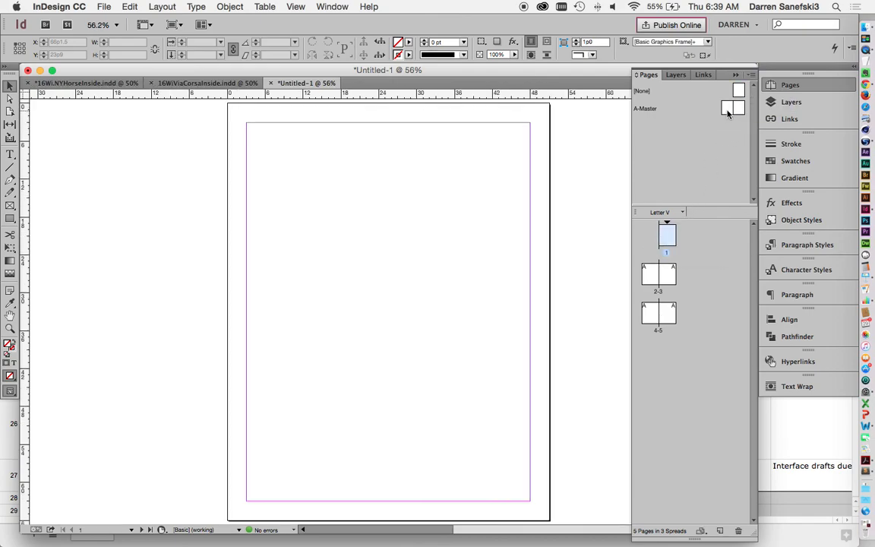
double_click(731, 106)
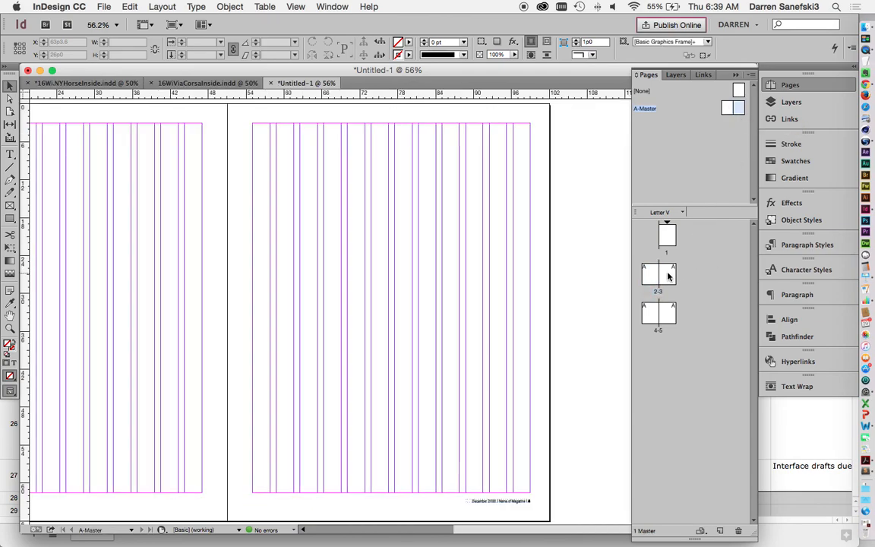
click(658, 274)
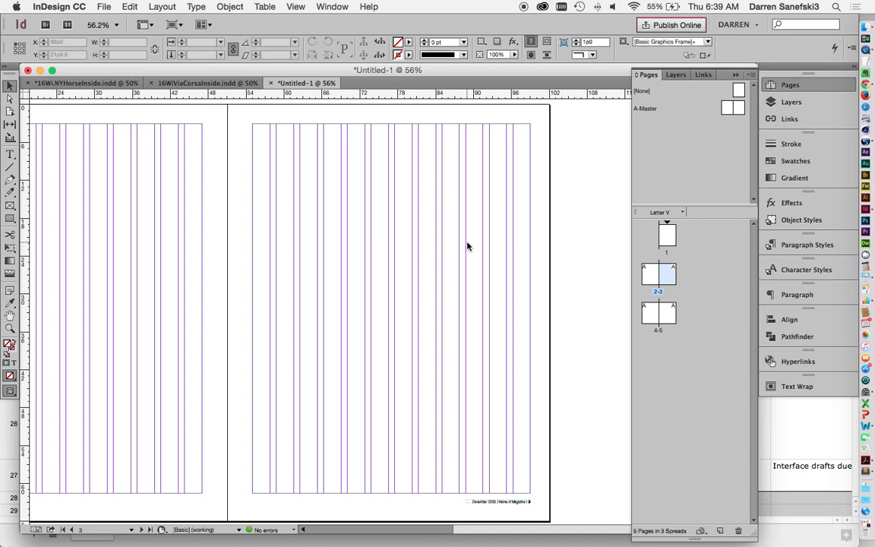
scroll(left, 3)
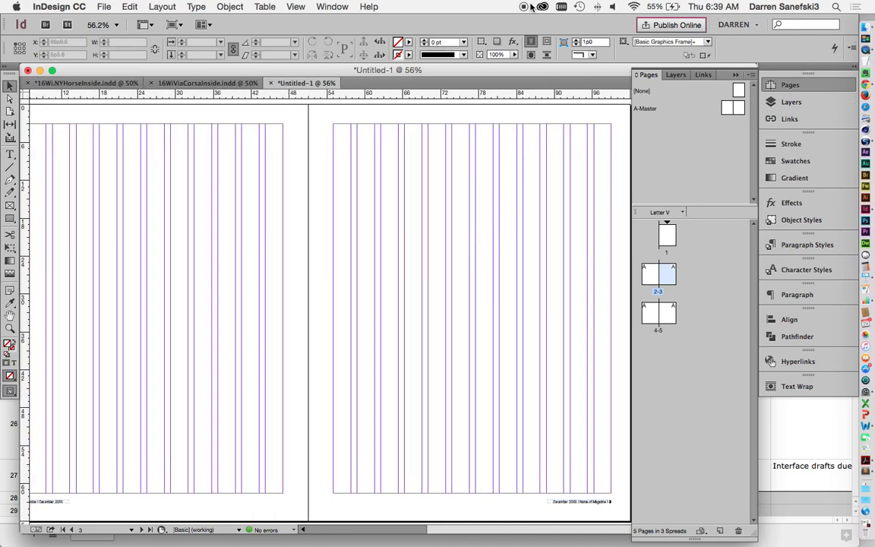